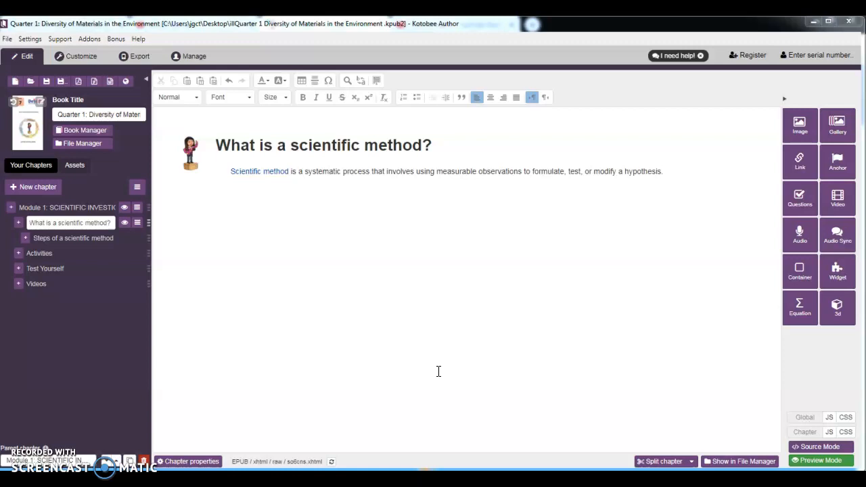
pyautogui.moveTo(440, 371)
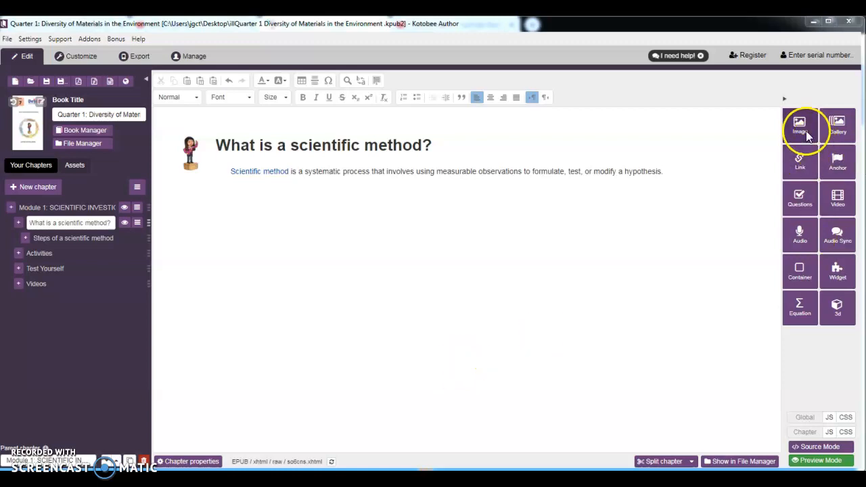
pyautogui.moveTo(838, 235)
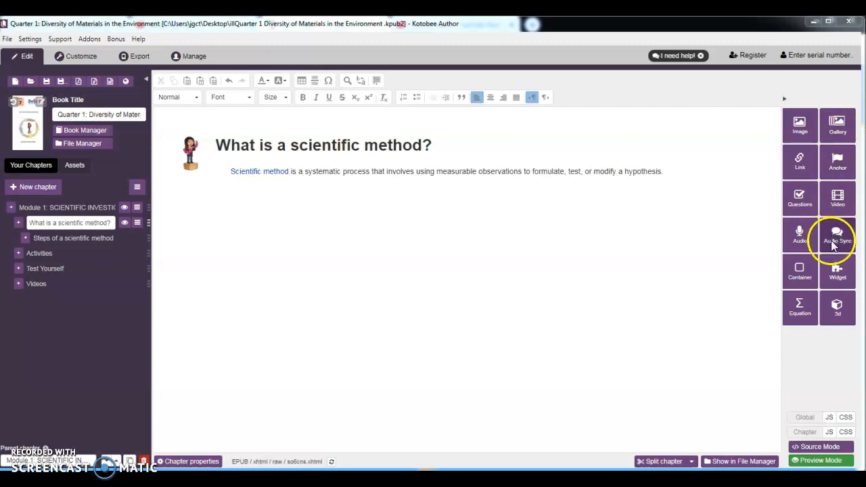
pyautogui.moveTo(838, 271)
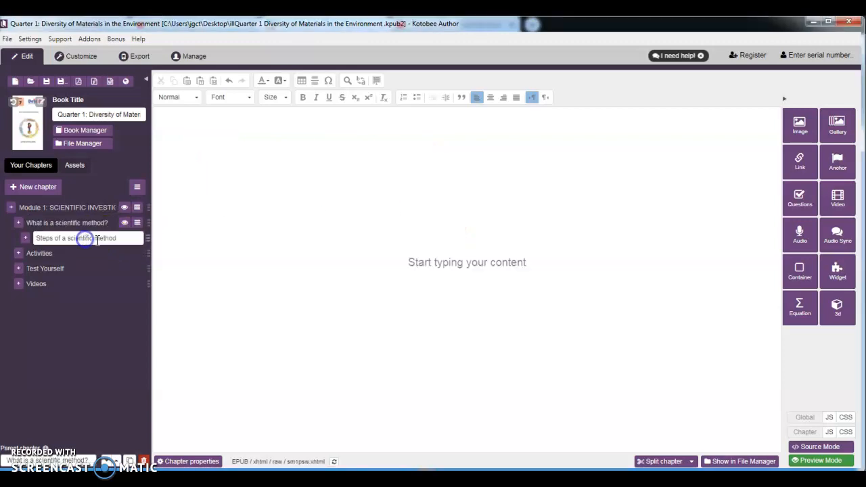
pyautogui.moveTo(218, 161)
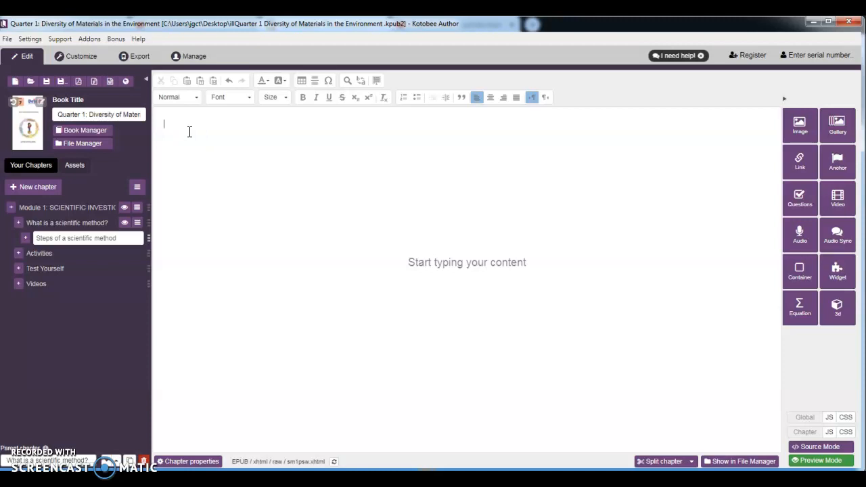
pyautogui.moveTo(587, 137)
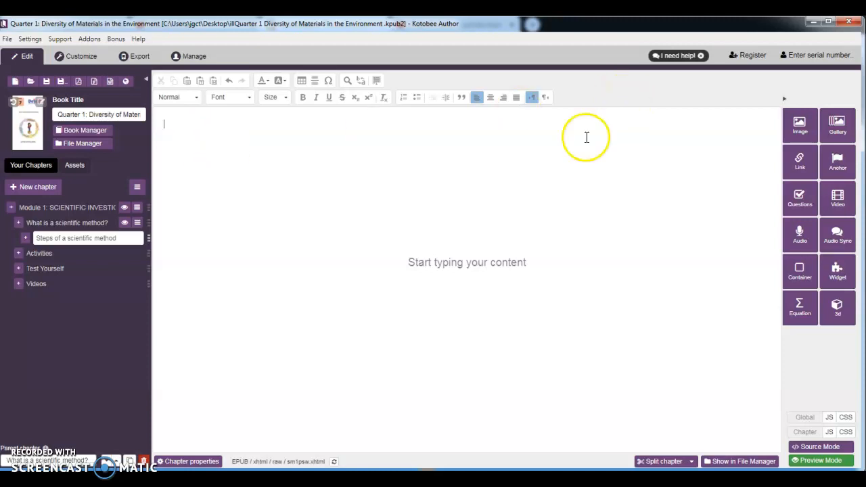
# Step: Type 'Steps of a Scientific Method' as the first line of the empty chapter
pyautogui.write('Steps of a Scientific Method')
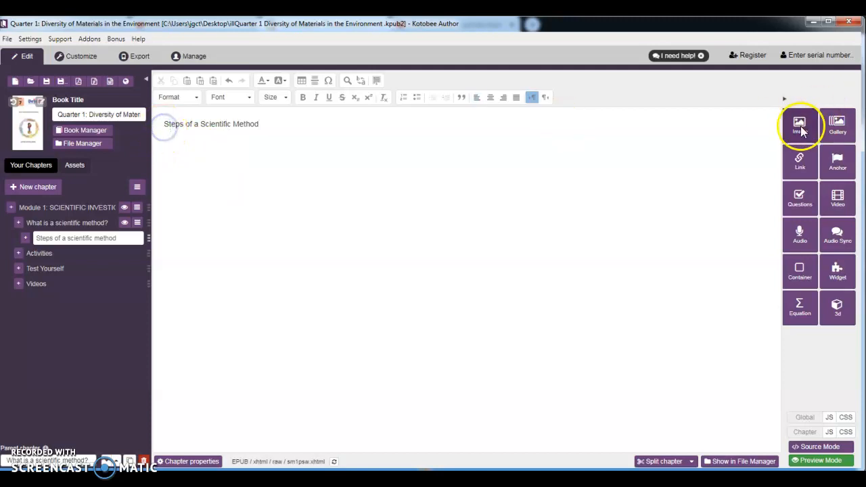
# Step: Insert the avatar PNG at 80 × 75 pixels with Push left text wrap
pyautogui.click(800, 125)
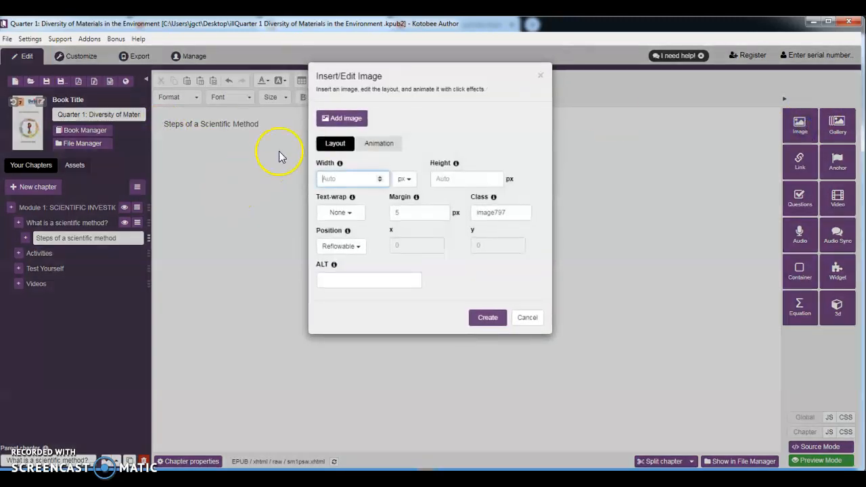
pyautogui.click(342, 118)
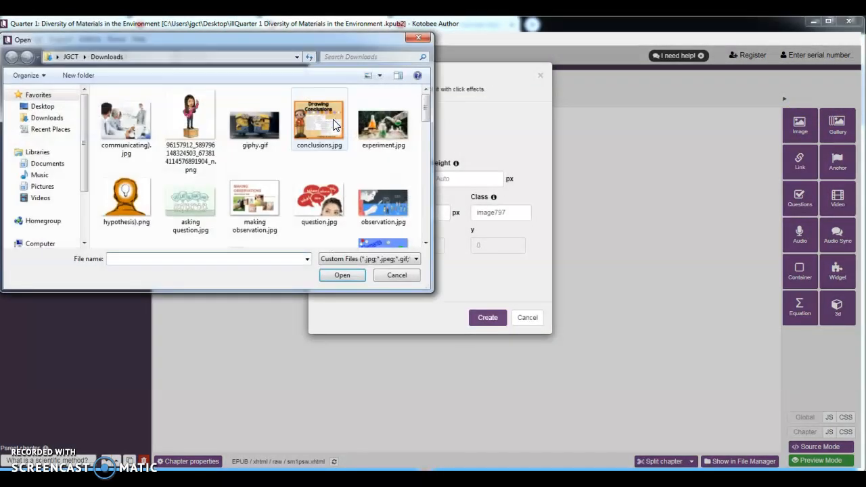
pyautogui.click(190, 118)
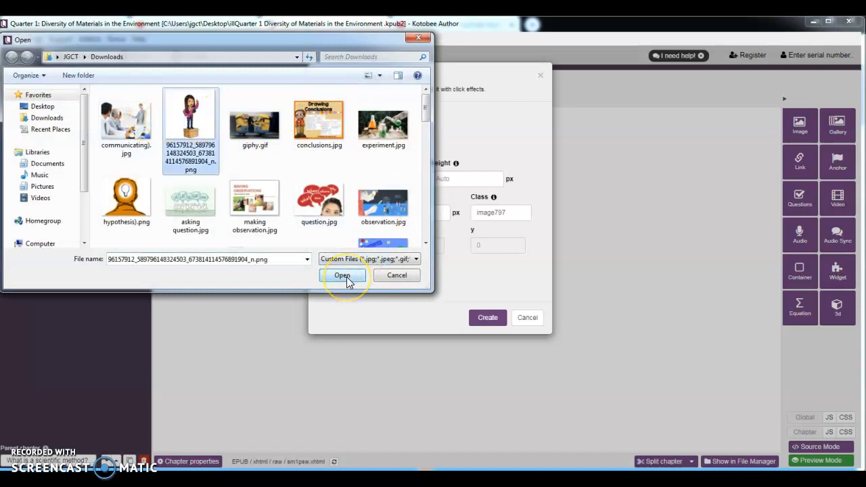
pyautogui.click(342, 276)
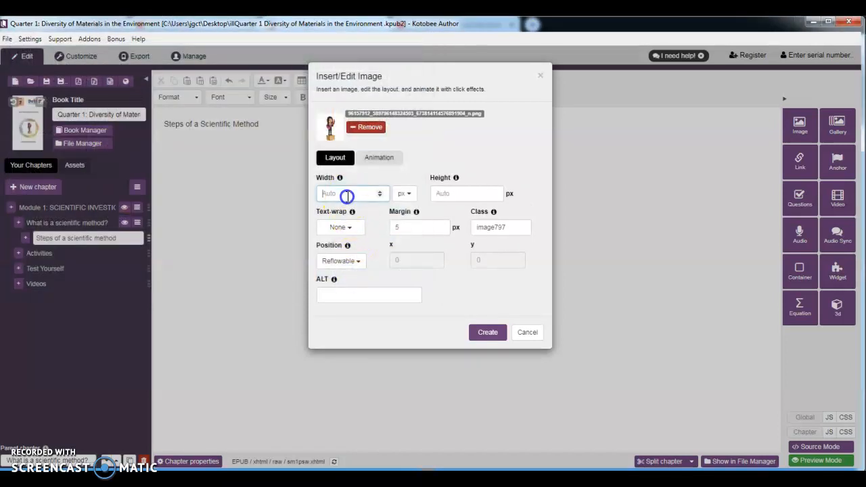
pyautogui.write('80')
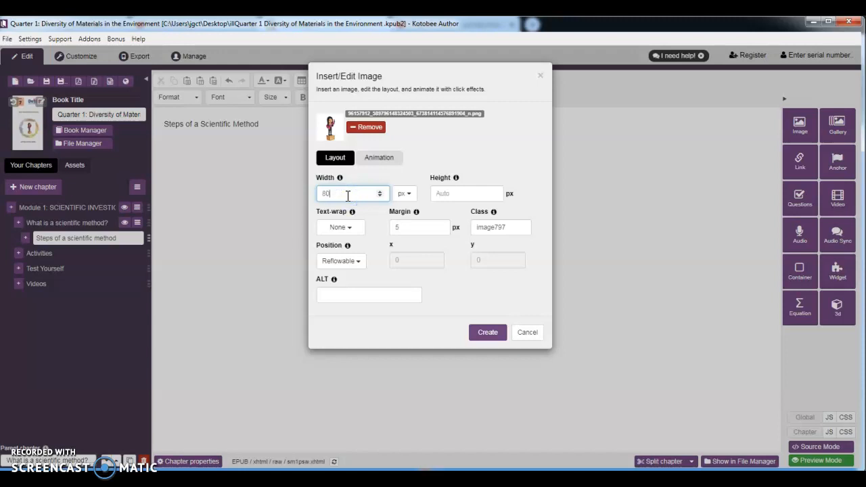
pyautogui.click(466, 193)
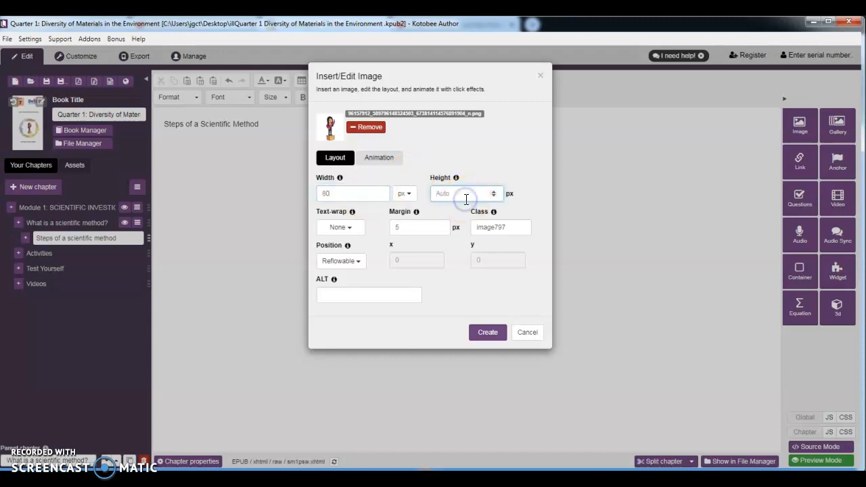
pyautogui.write('75')
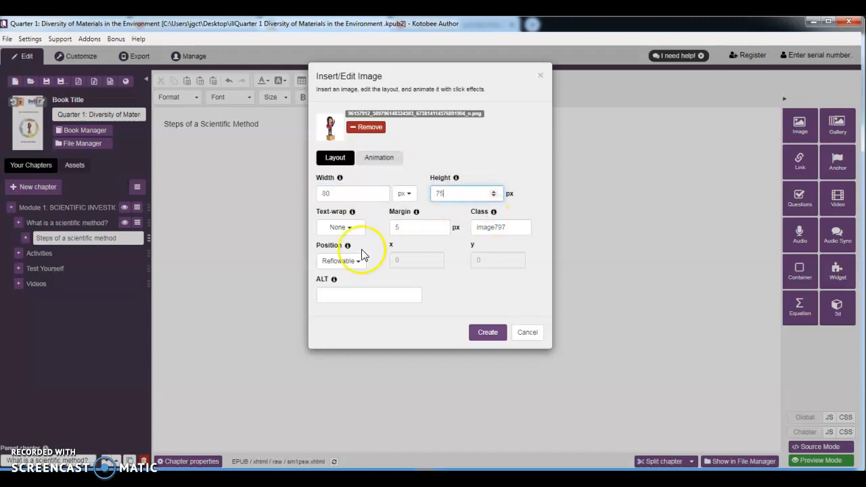
pyautogui.click(340, 227)
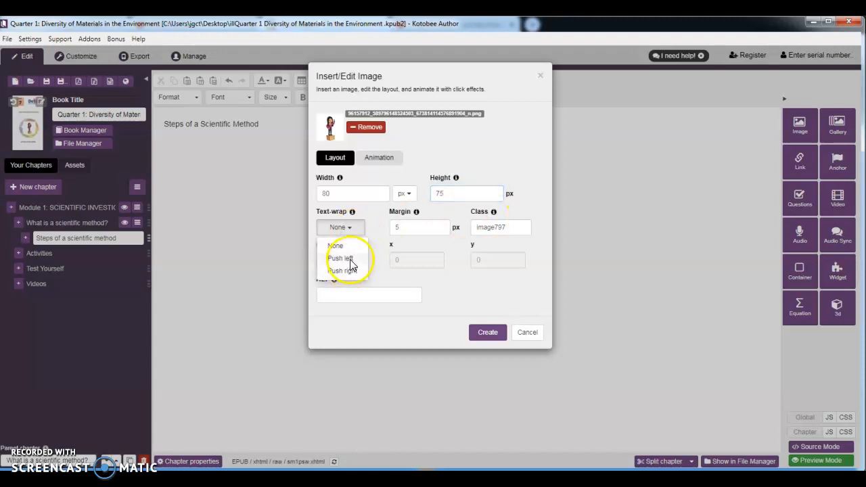
pyautogui.click(341, 258)
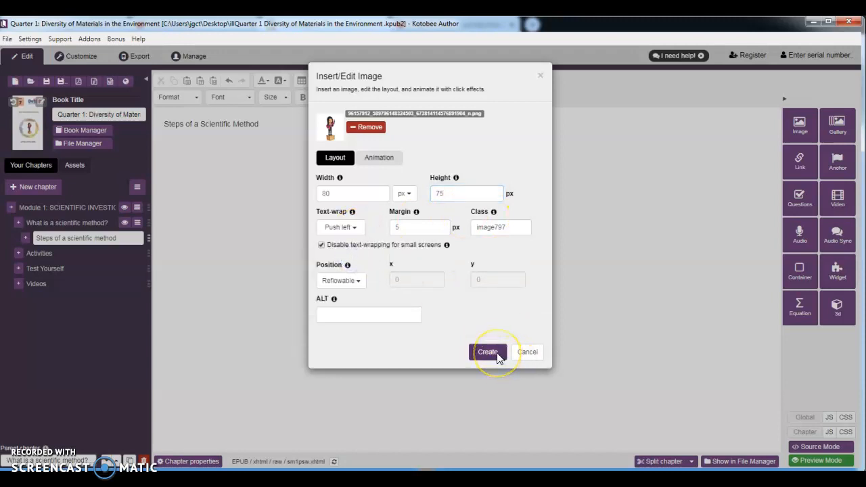
pyautogui.click(488, 352)
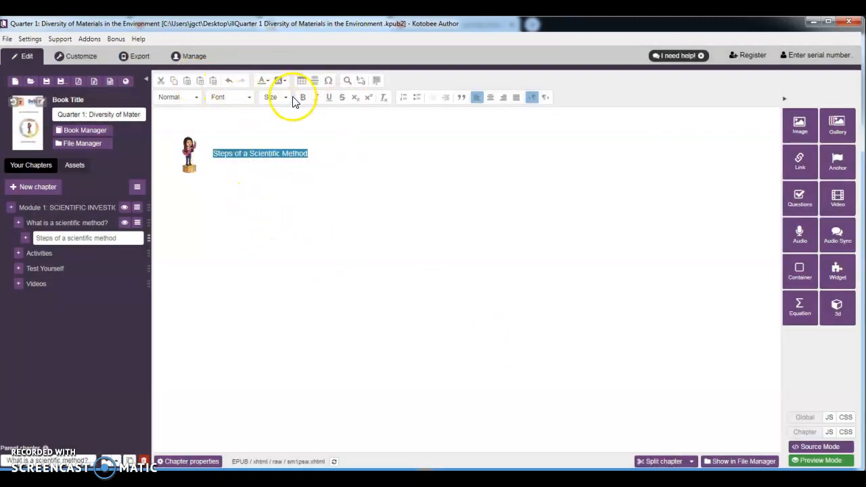
# Step: Bold the 'Steps of a Scientific Method' heading and begin a new line below it
pyautogui.click(303, 97)
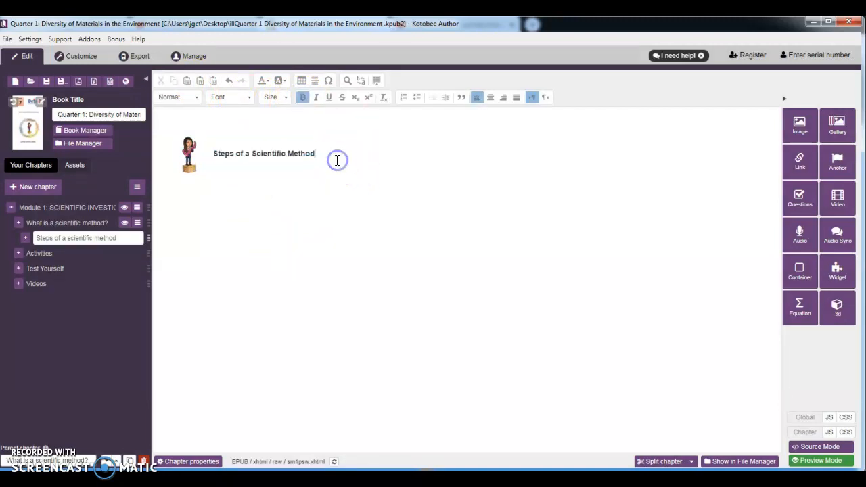
pyautogui.press('enter')
pyautogui.write('1. MA')
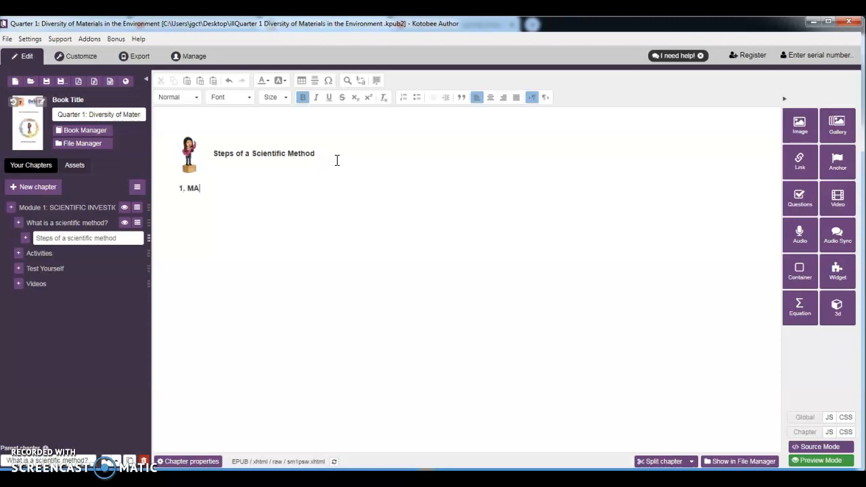
# Step: Correct the first step's text to read 'Making Observations'
pyautogui.press('Backspace')
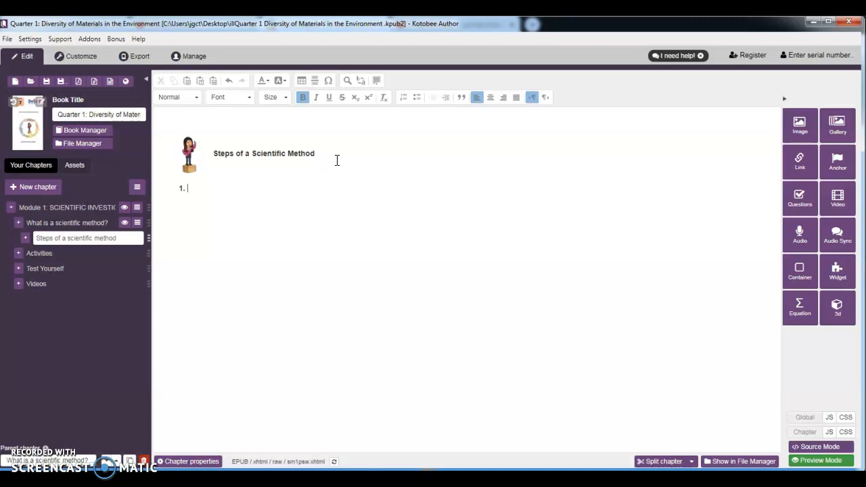
pyautogui.write('M')
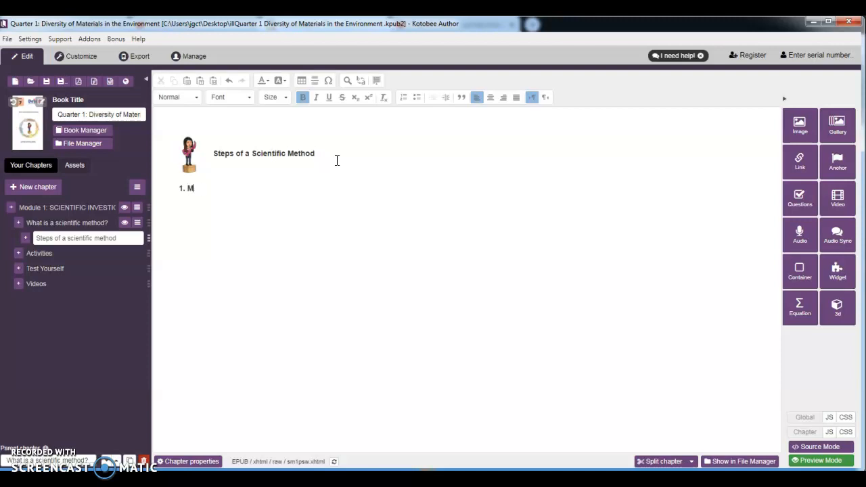
pyautogui.write('AKING')
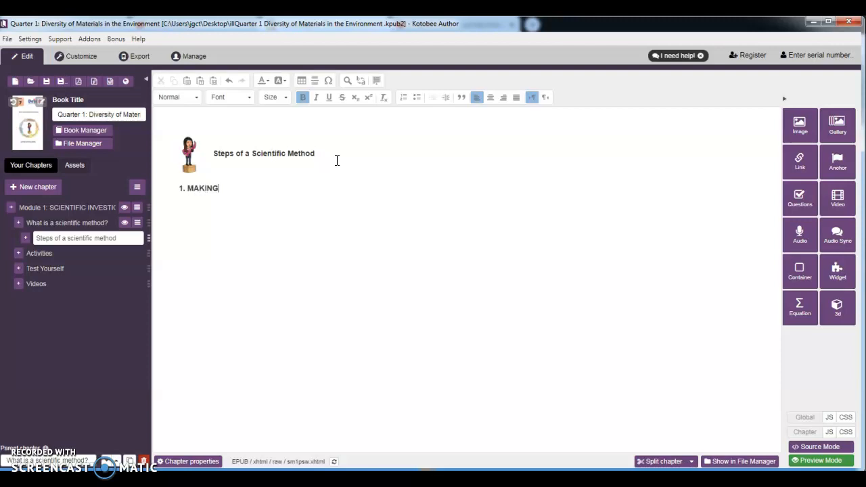
pyautogui.press('BackSpace')
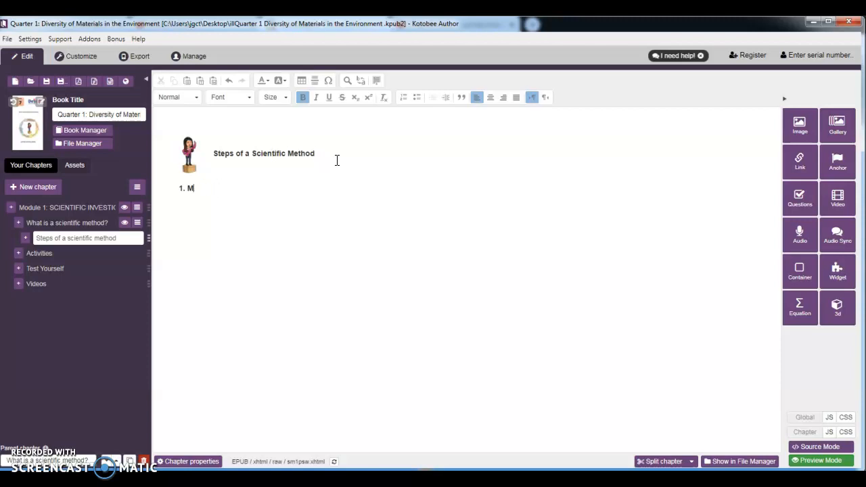
pyautogui.write('aking')
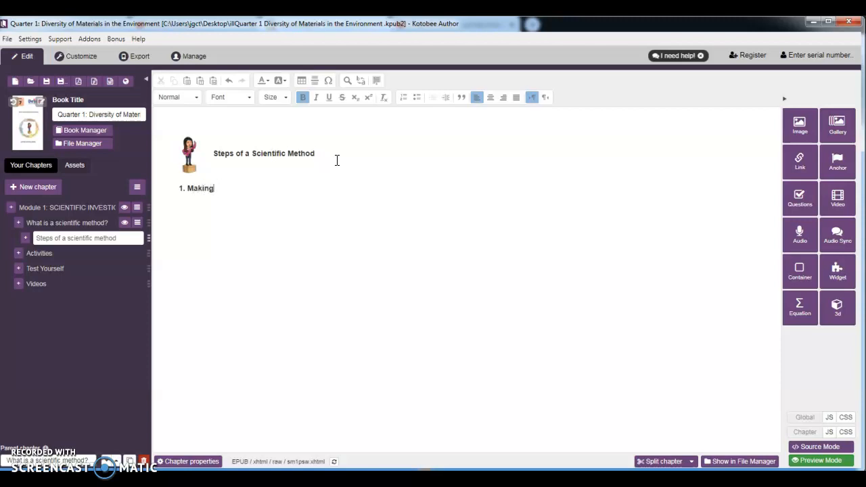
pyautogui.write('O')
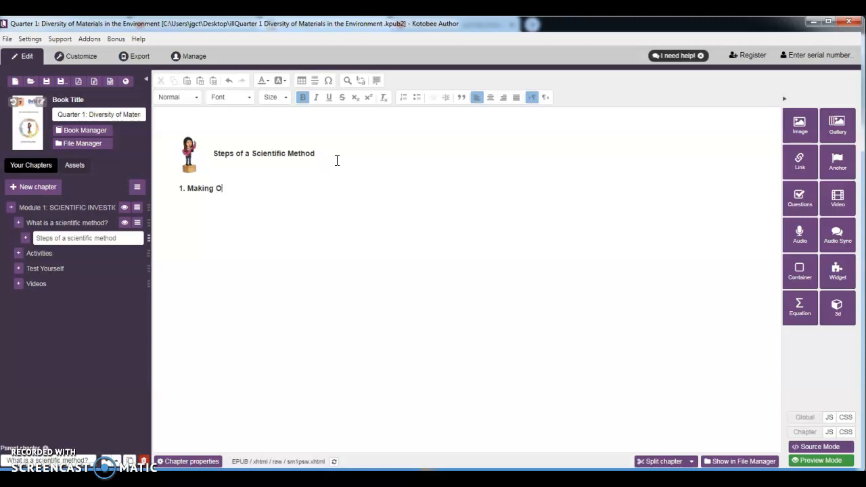
pyautogui.write('bservat')
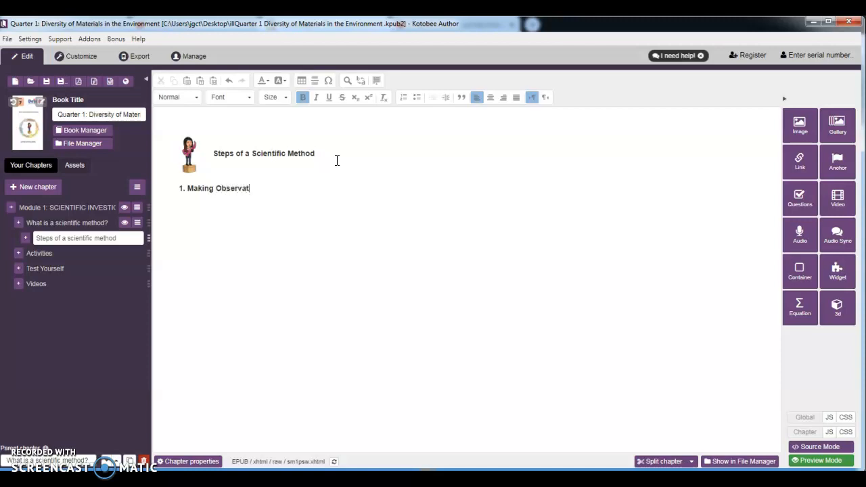
pyautogui.write('ions')
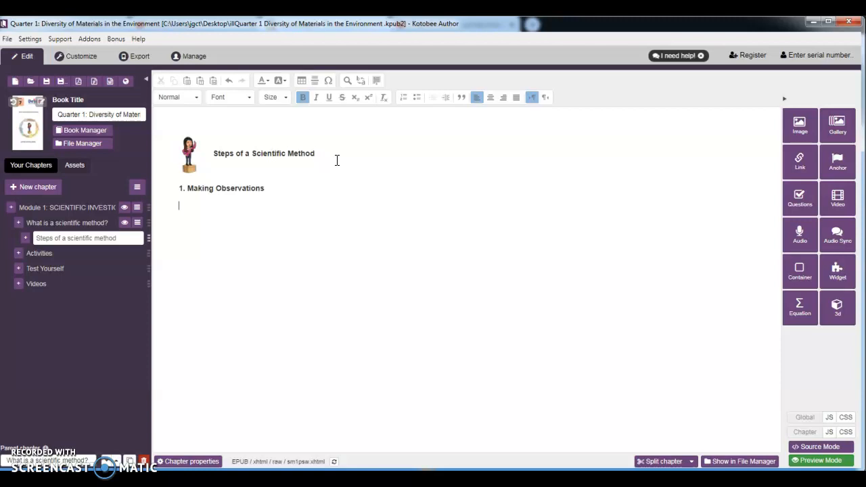
# Step: Add 'Asking Questions' and '3. Forming a Hypothesis' on new lines
pyautogui.press('enter')
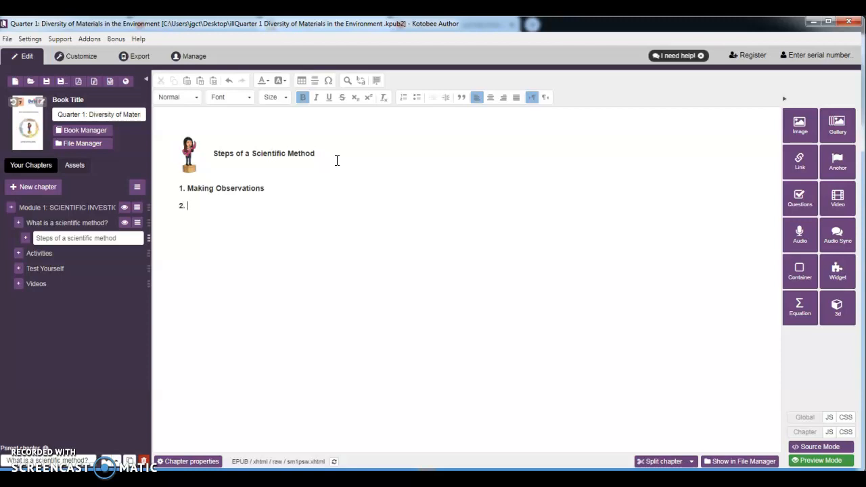
pyautogui.write('Aski')
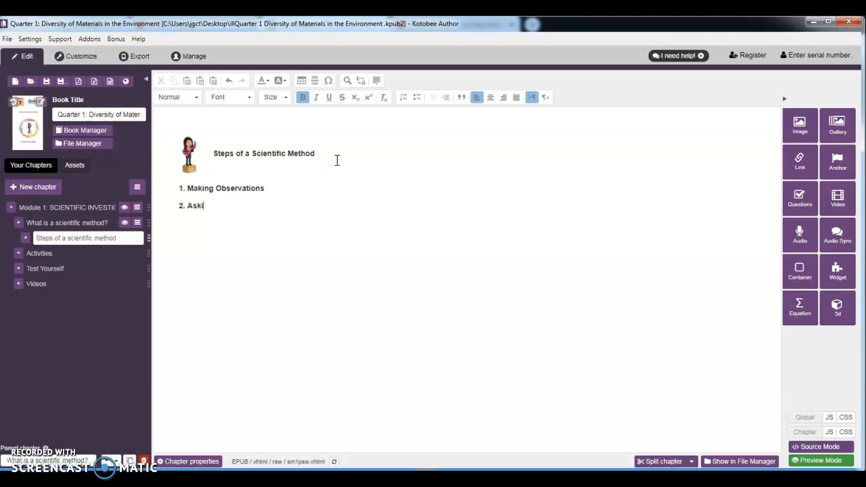
pyautogui.write('ng Questions')
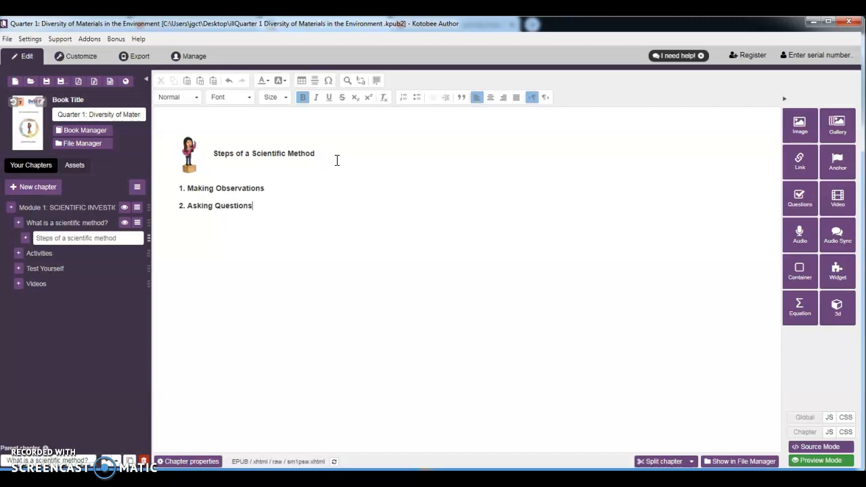
pyautogui.write('3')
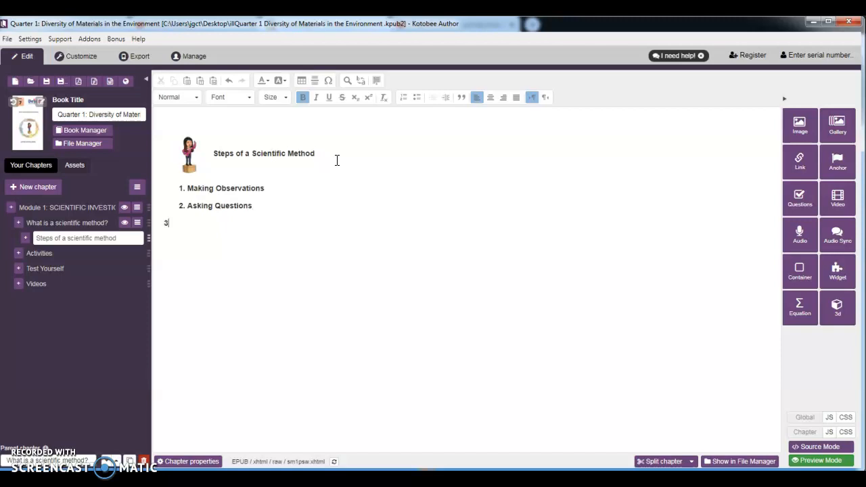
pyautogui.write('.')
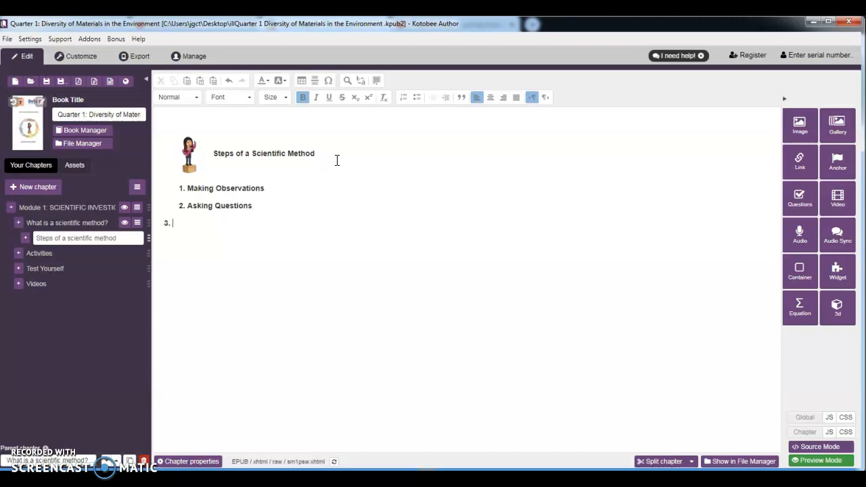
pyautogui.write('Forming a')
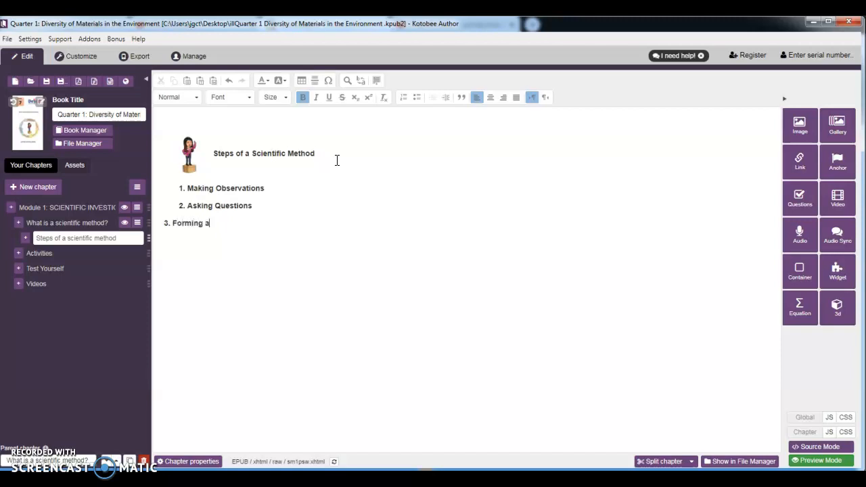
pyautogui.write('Hypo')
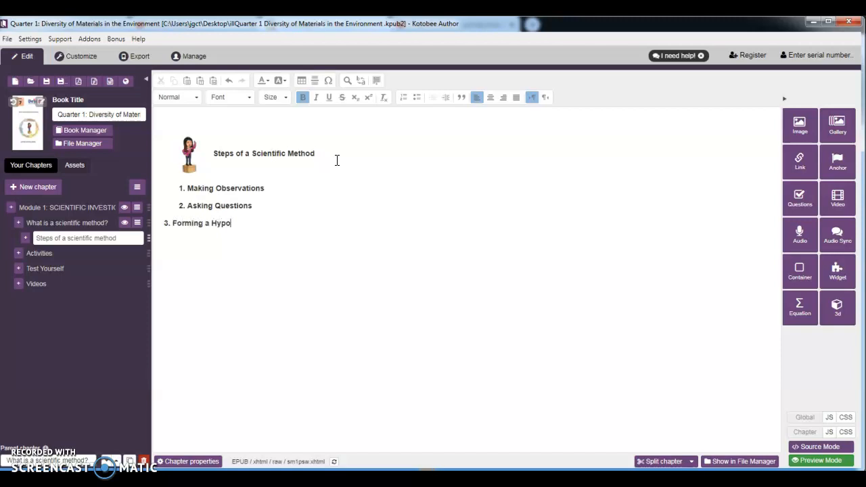
pyautogui.write('thesis')
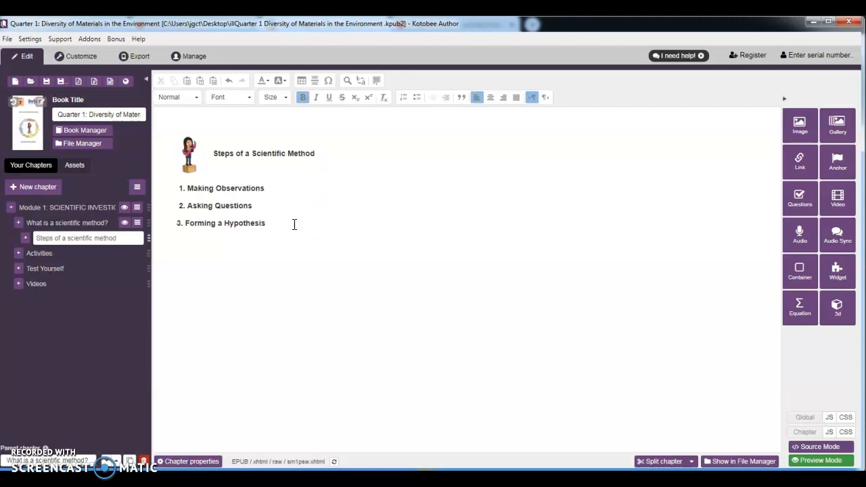
# Step: Add '4. Testing the Hypothesis' and '5. Drawing Conclusions' to the list
pyautogui.press('enter')
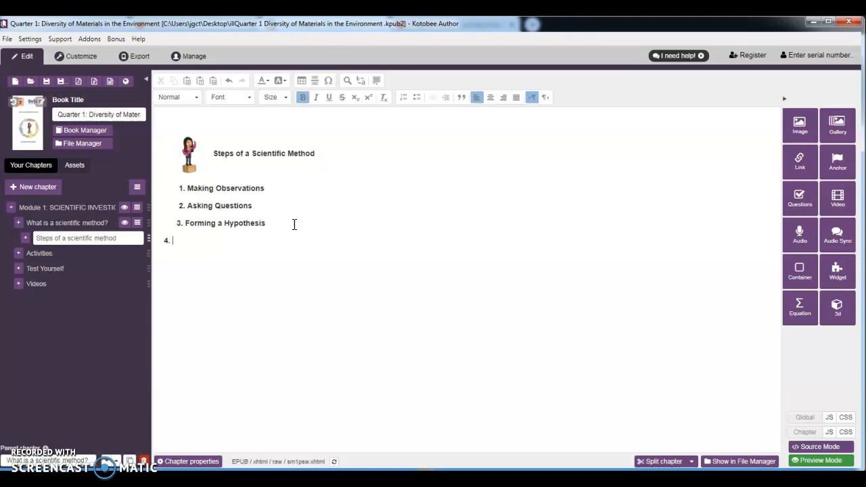
pyautogui.write('Testing the')
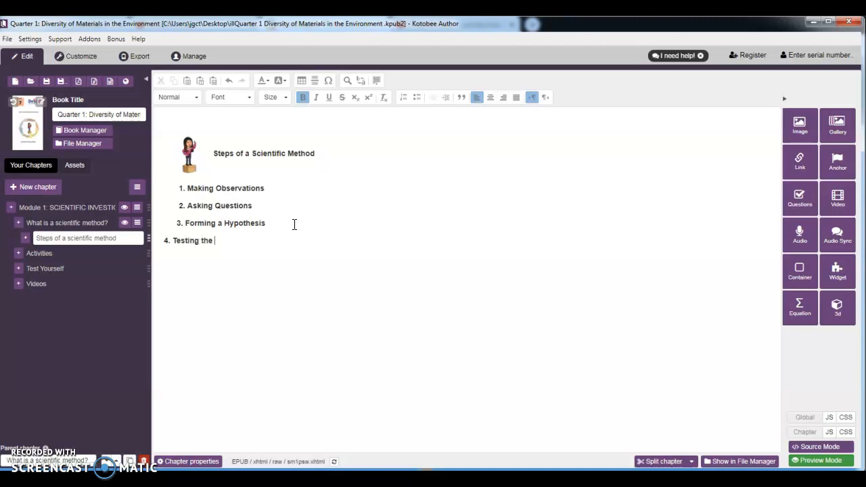
pyautogui.write('Hypo')
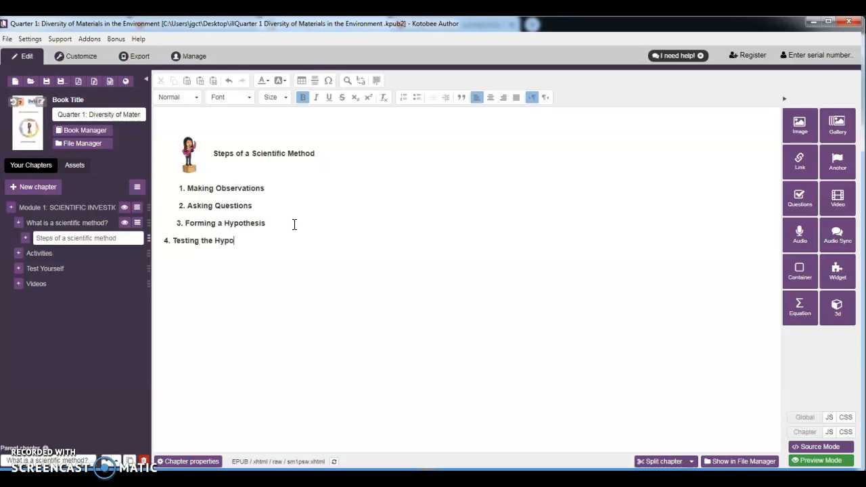
pyautogui.write('thesis')
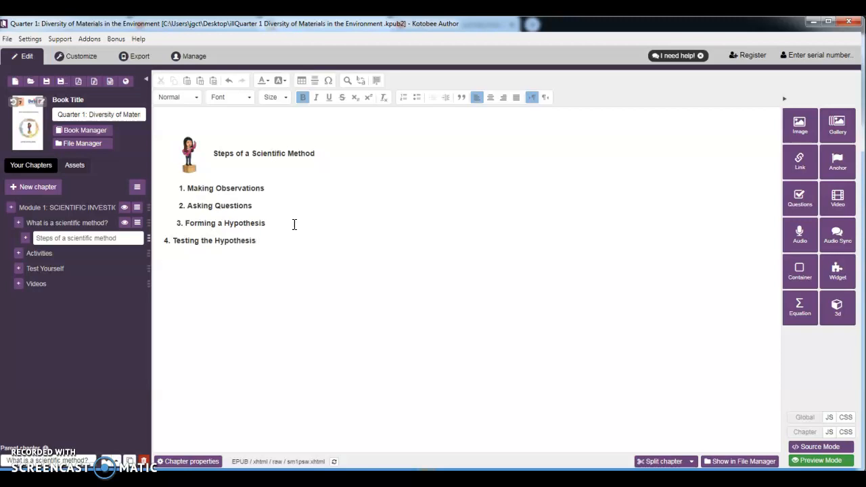
pyautogui.write('Dra')
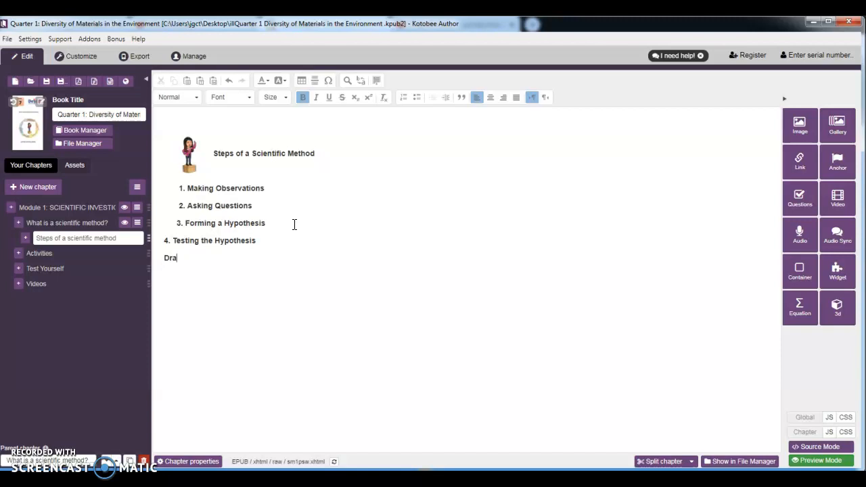
pyautogui.write('wing')
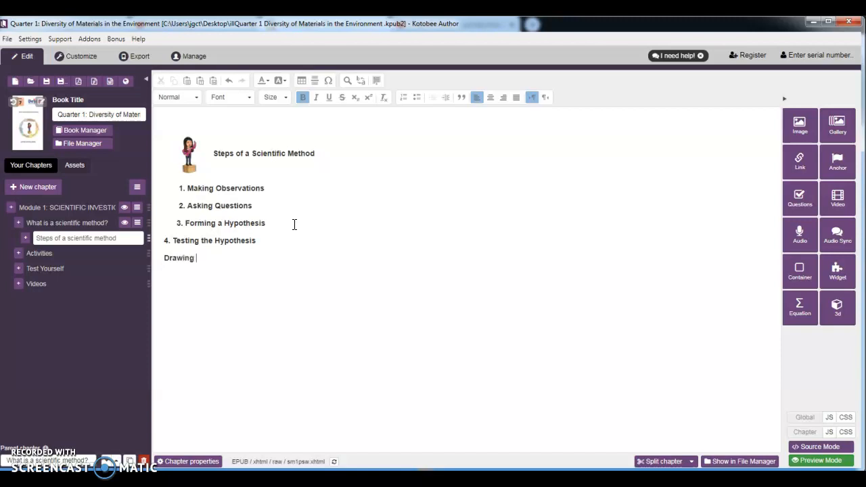
pyautogui.write('Con')
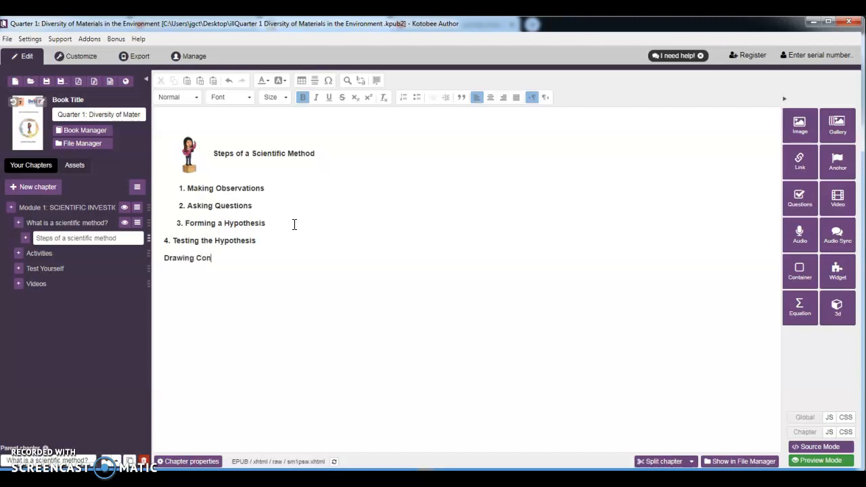
pyautogui.write('clusins')
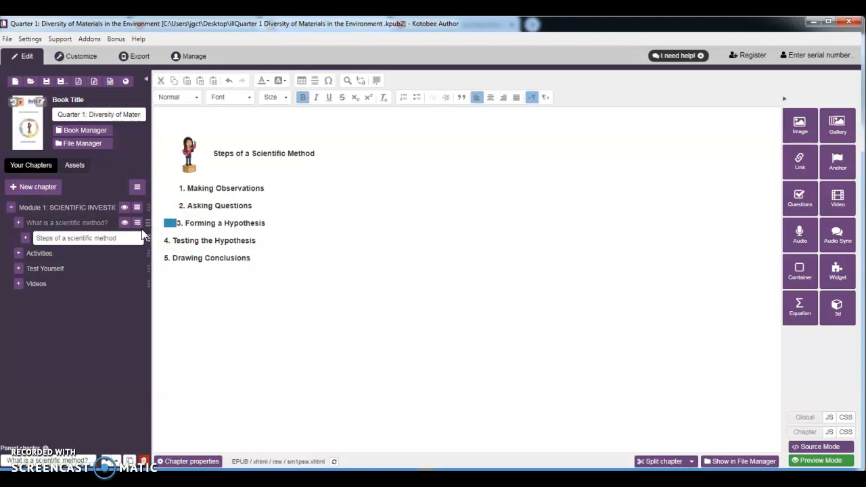
# Step: Add '6. Communicating the Results' after Drawing Conclusions
pyautogui.click(165, 244)
pyautogui.write('6.')
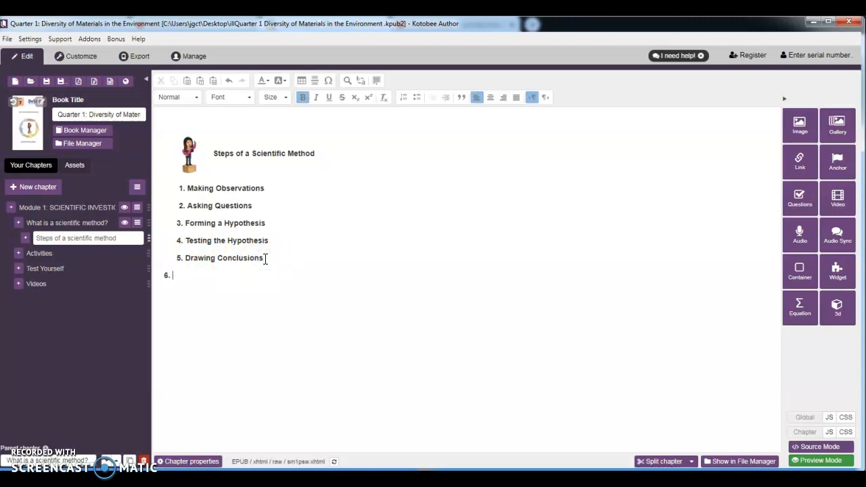
pyautogui.write('Communi')
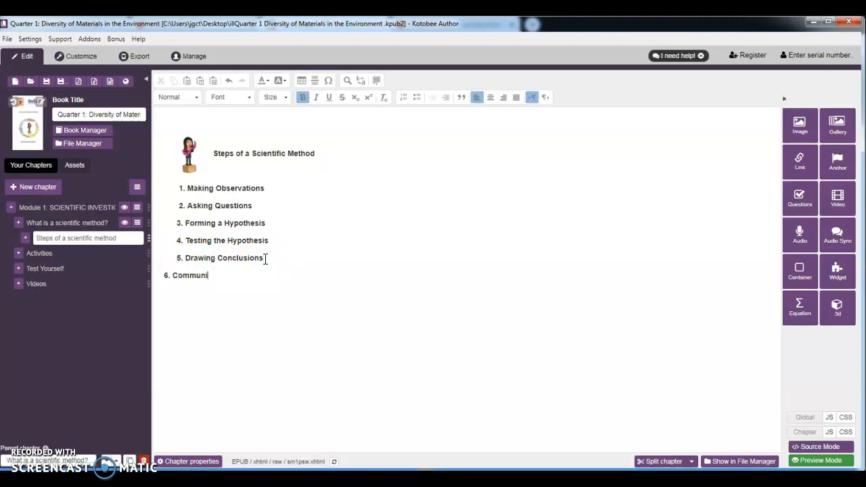
pyautogui.write('cating')
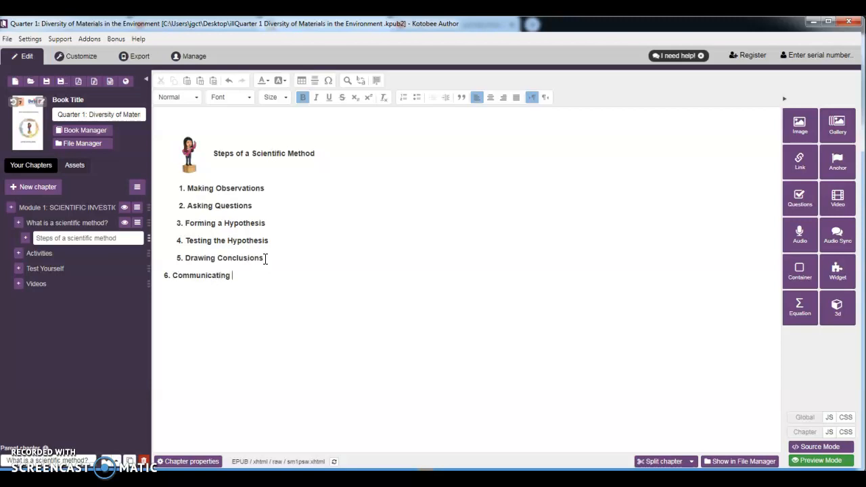
pyautogui.write('the R')
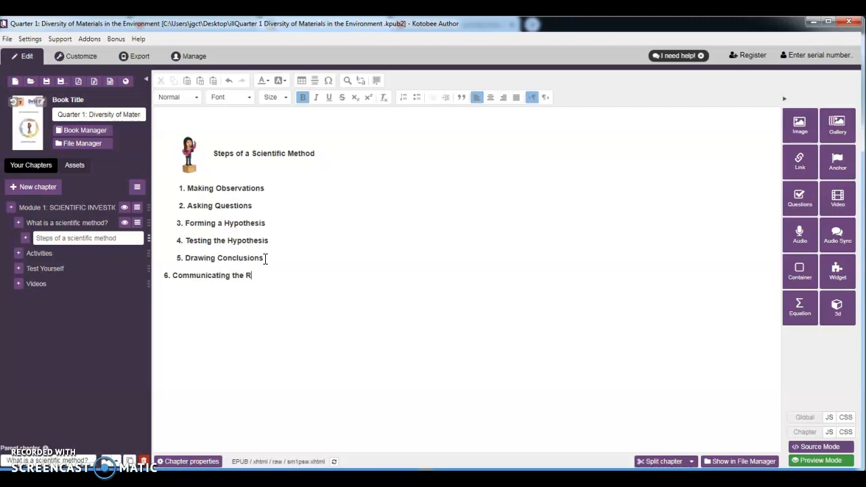
pyautogui.write('esults')
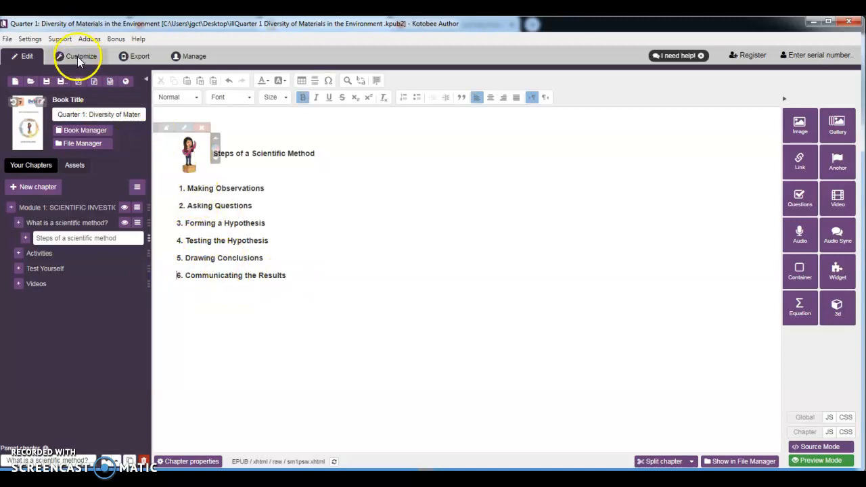
# Step: Open the Customize preview and page forward twice to the Steps chapter
pyautogui.click(81, 56)
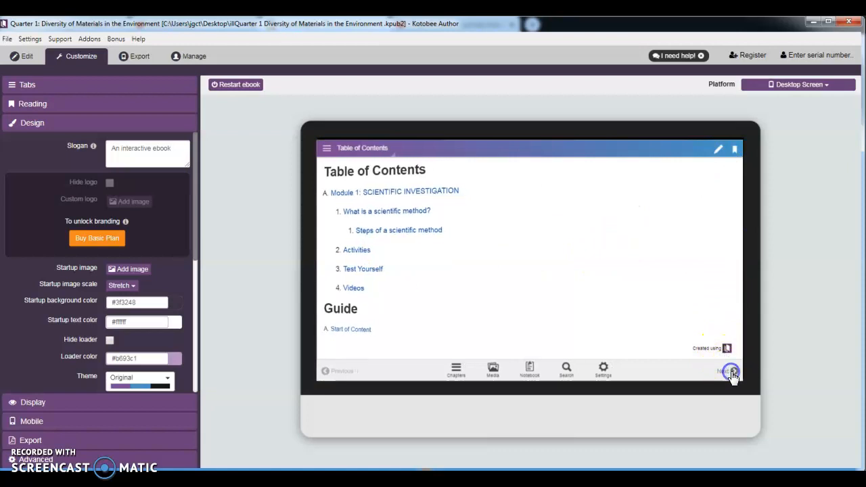
pyautogui.click(730, 371)
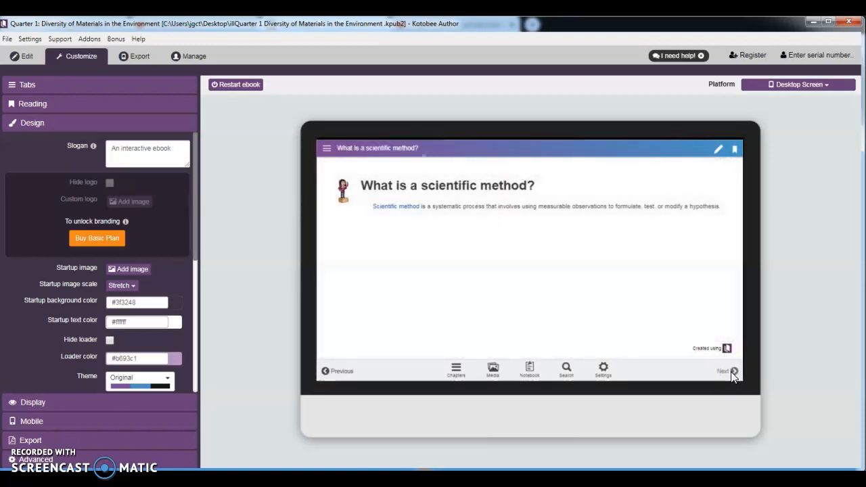
pyautogui.click(726, 371)
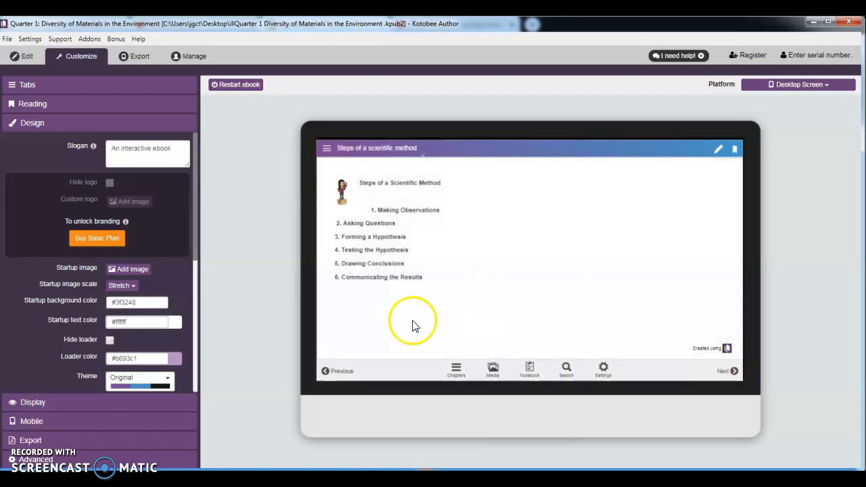
pyautogui.moveTo(371, 223)
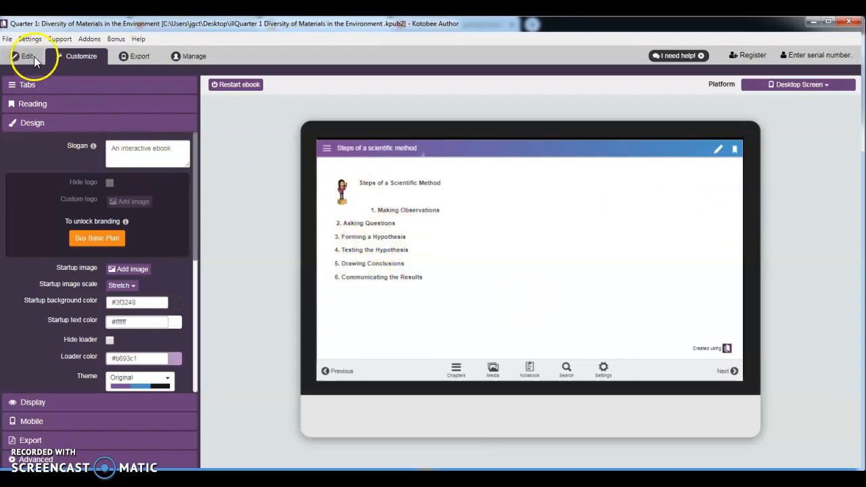
# Step: Make the six steps a numbered list and delete their manually typed numbers
pyautogui.click(27, 56)
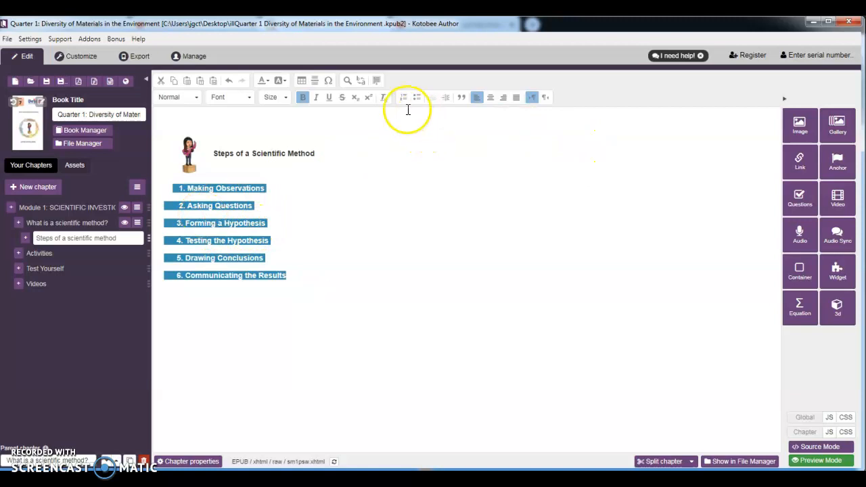
pyautogui.moveTo(404, 97)
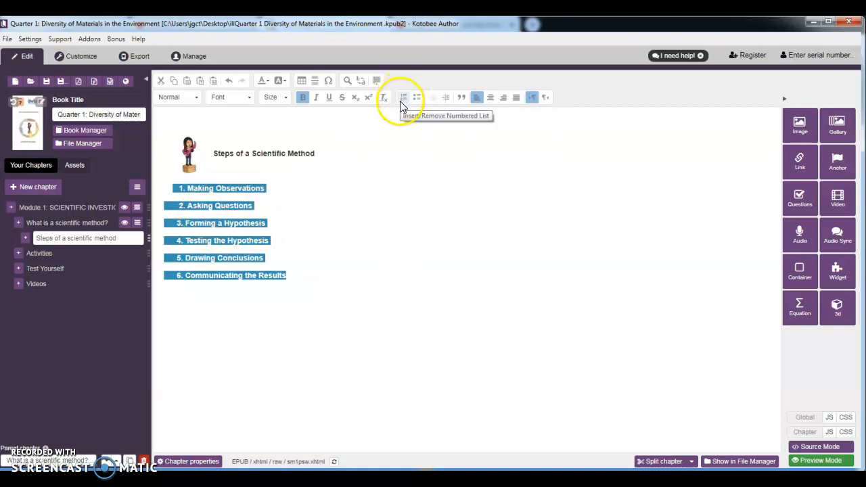
pyautogui.click(403, 97)
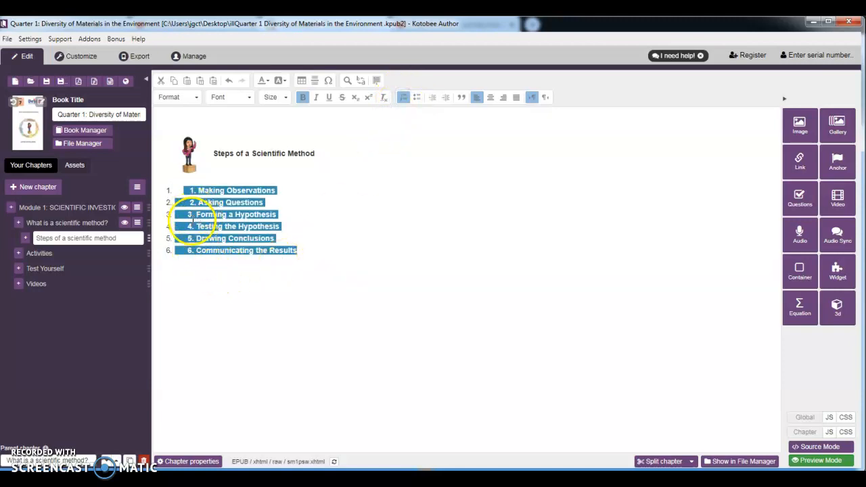
pyautogui.click(477, 97)
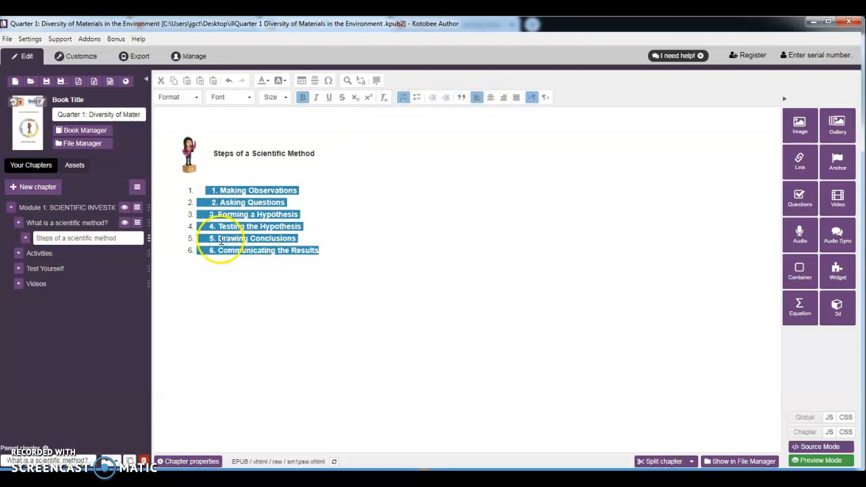
pyautogui.click(249, 190)
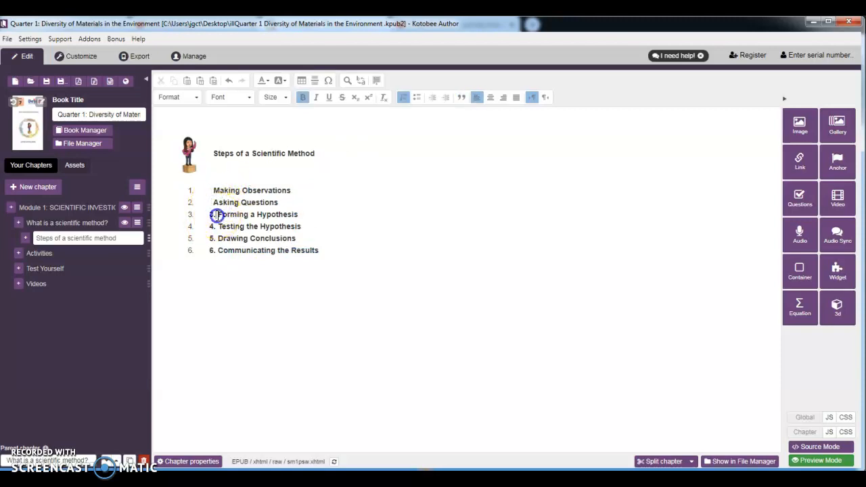
pyautogui.click(214, 214)
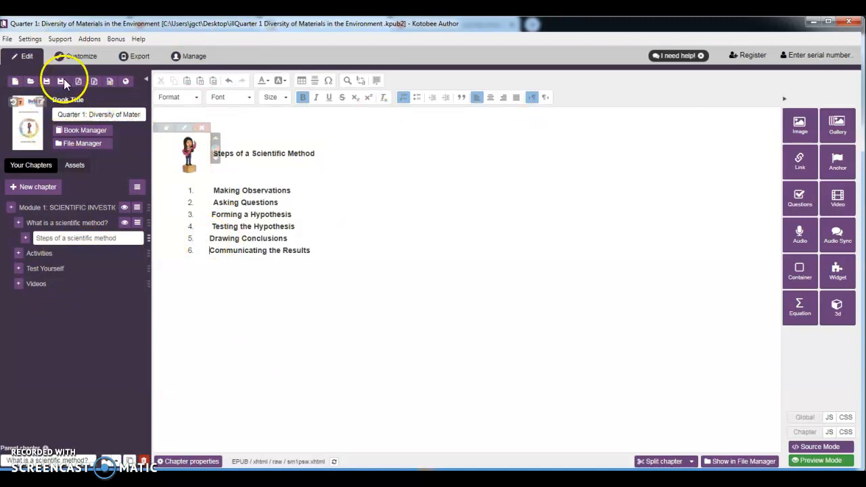
# Step: Recheck single numbering on the steps page in the preview, then return to editing
pyautogui.click(81, 56)
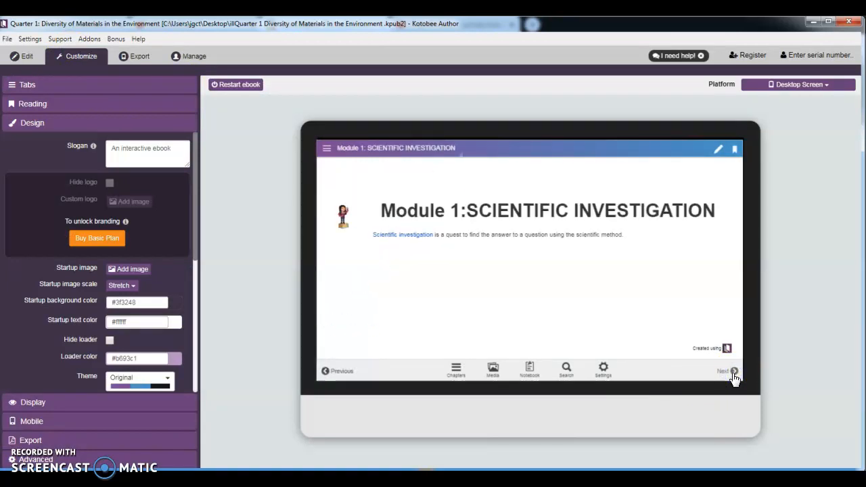
pyautogui.click(722, 371)
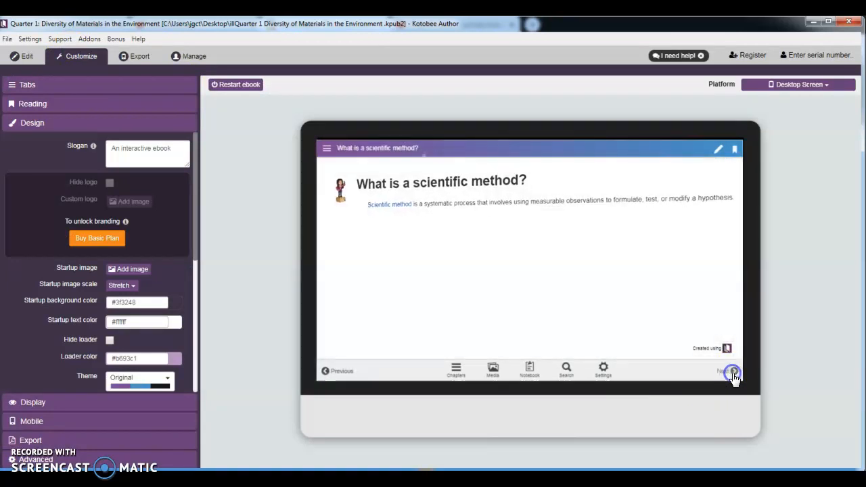
pyautogui.click(727, 371)
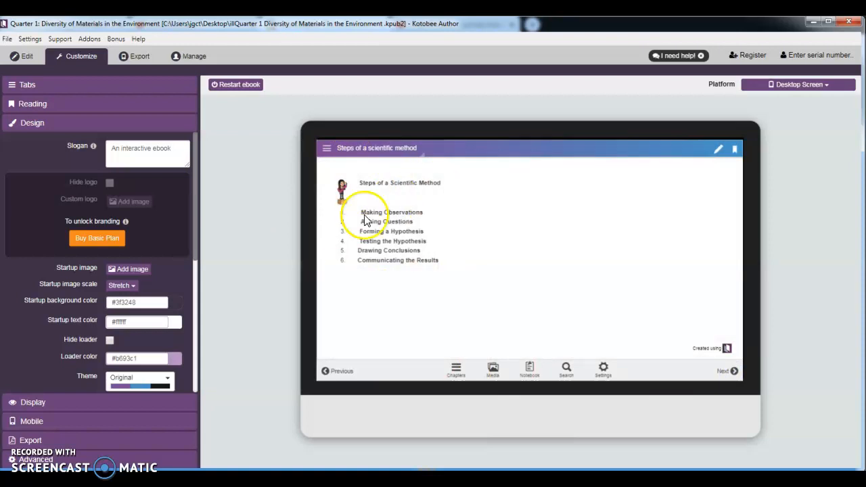
pyautogui.moveTo(464, 264)
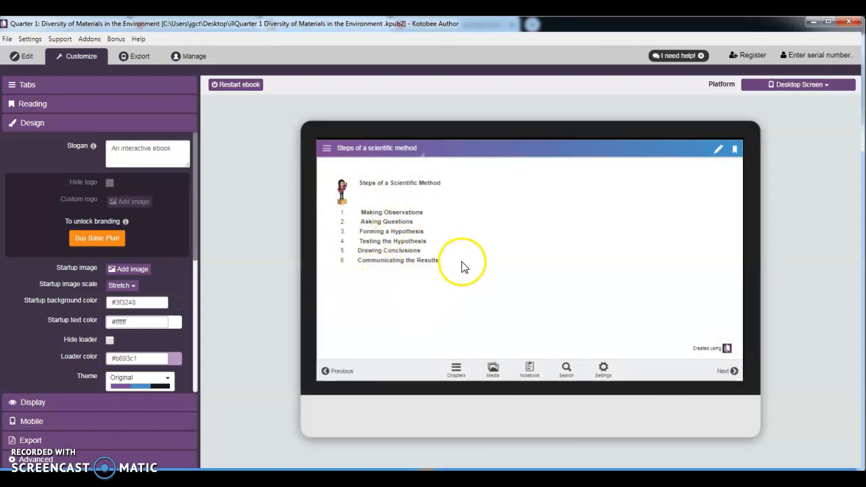
pyautogui.moveTo(379, 242)
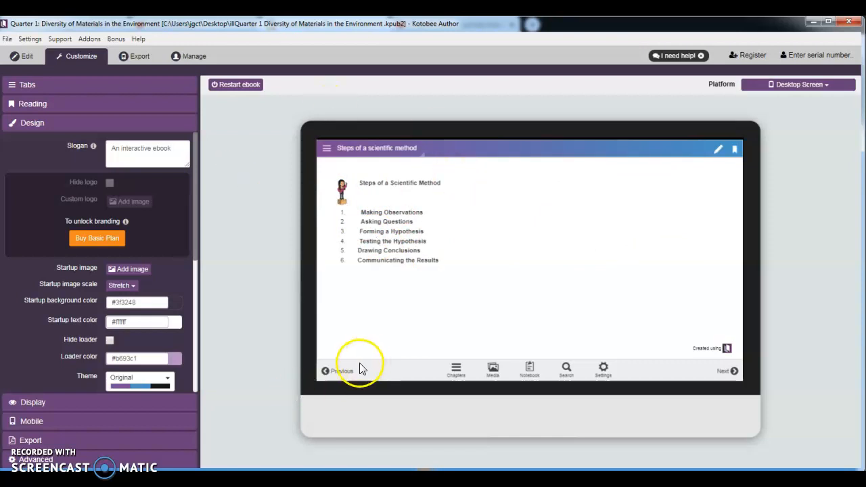
pyautogui.click(27, 55)
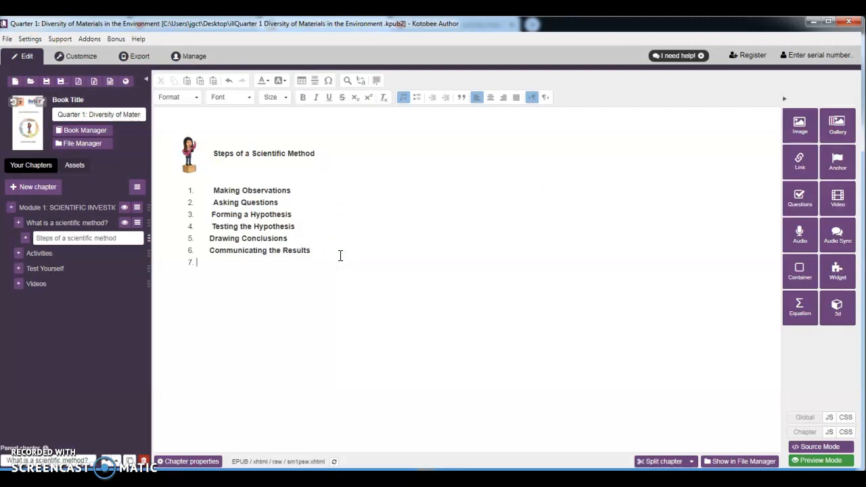
# Step: Delete the empty seventh list item, leaving a plain line after step six
pyautogui.press('Backspace')
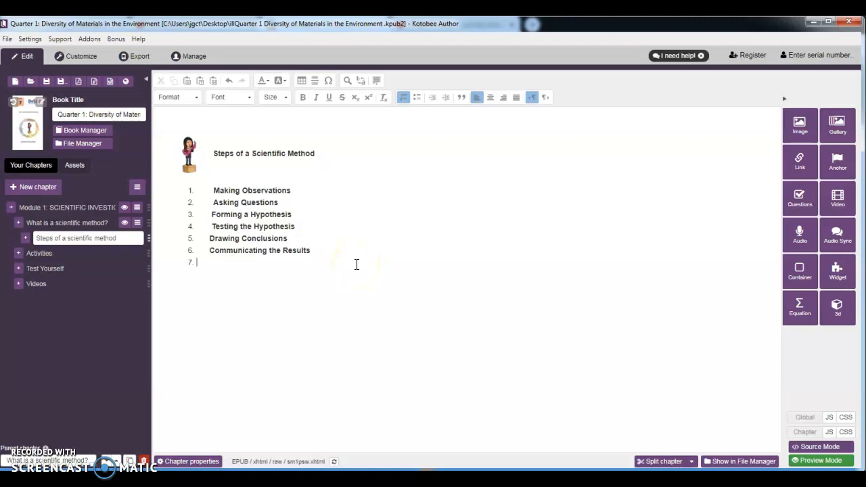
pyautogui.press('Backspace')
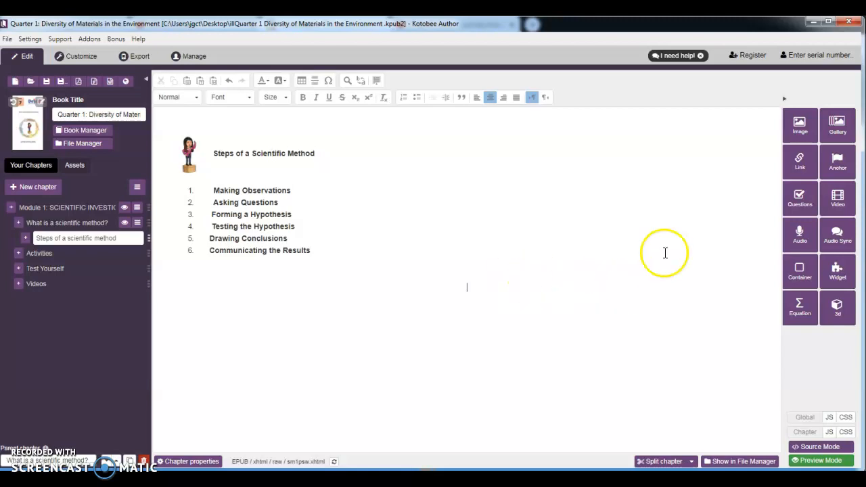
pyautogui.moveTo(498, 296)
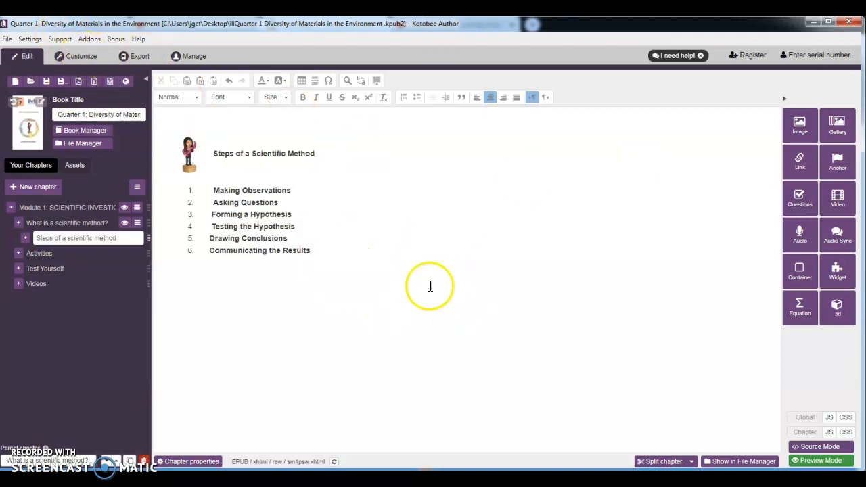
pyautogui.moveTo(487, 337)
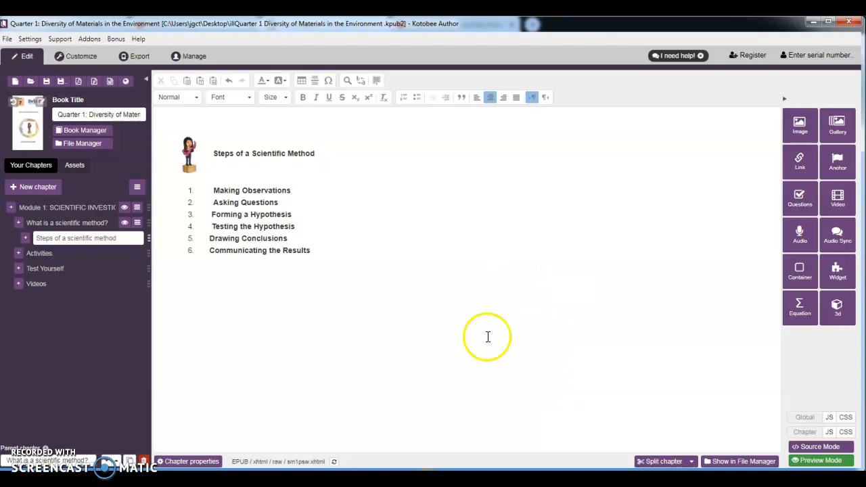
pyautogui.moveTo(476, 330)
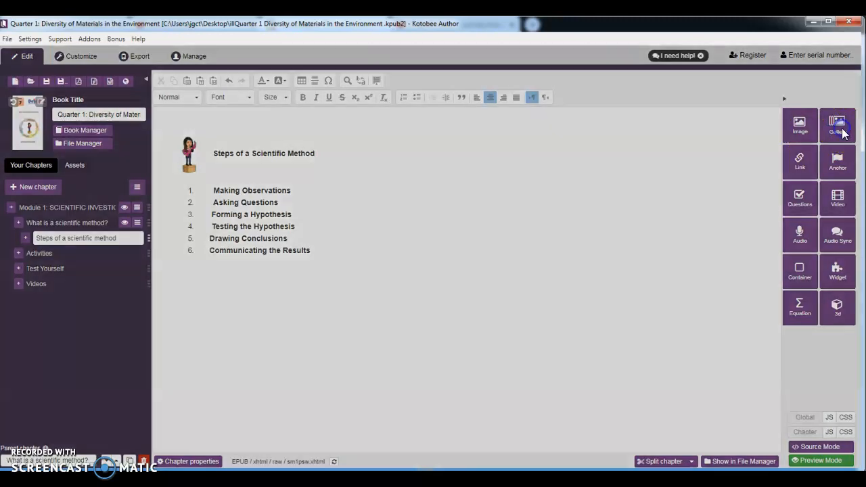
# Step: Insert a gallery and import the step images such as question, conclusions and hypothesis
pyautogui.click(838, 125)
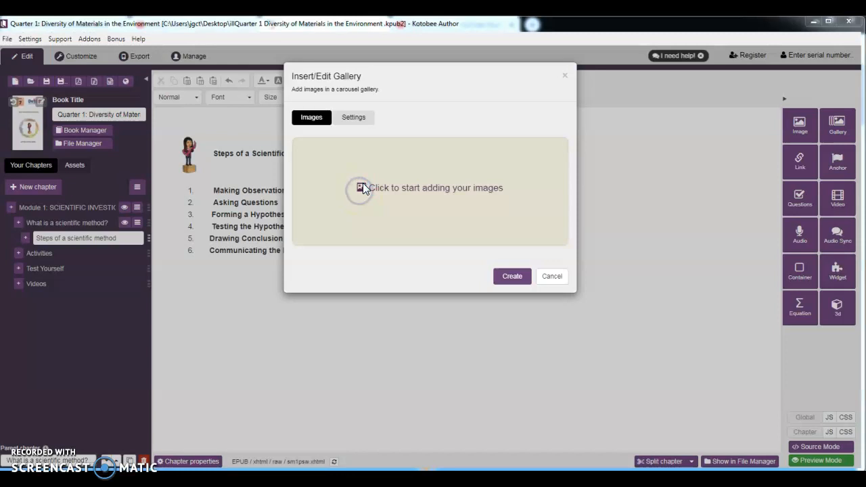
pyautogui.moveTo(362, 188)
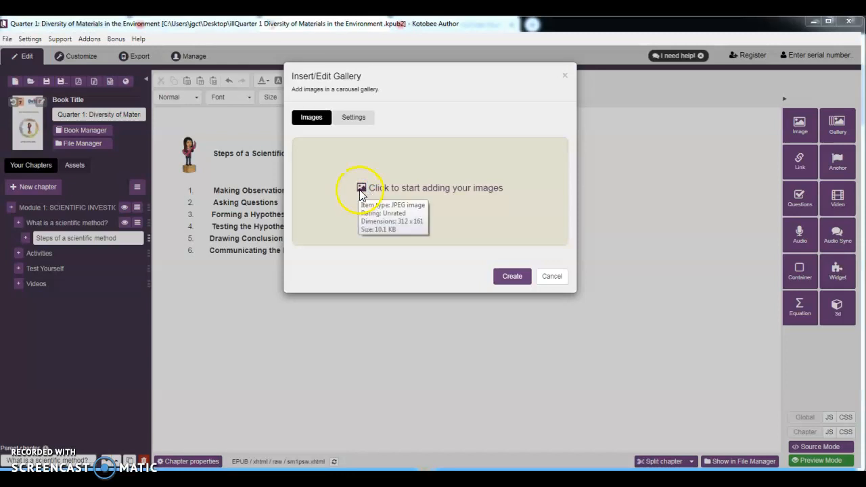
pyautogui.click(362, 188)
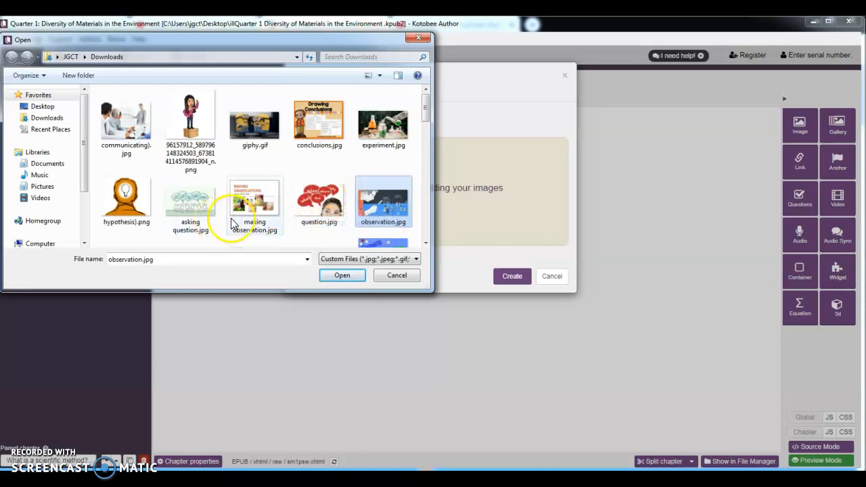
pyautogui.click(319, 196)
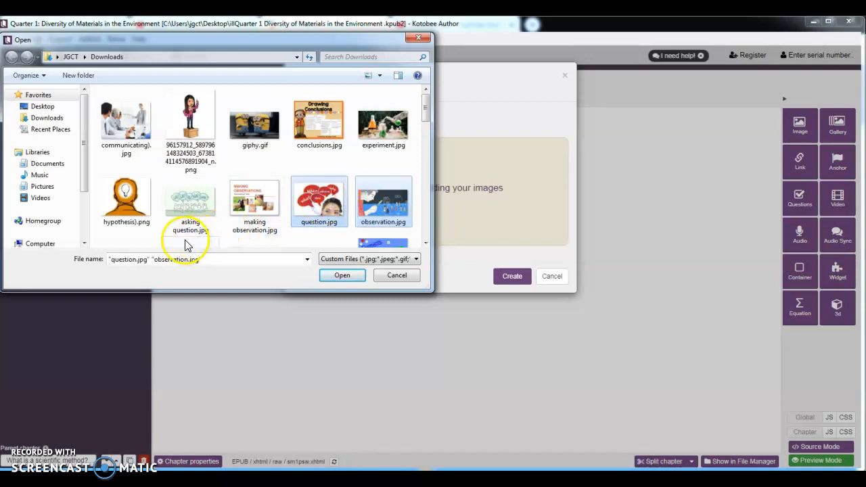
pyautogui.click(126, 200)
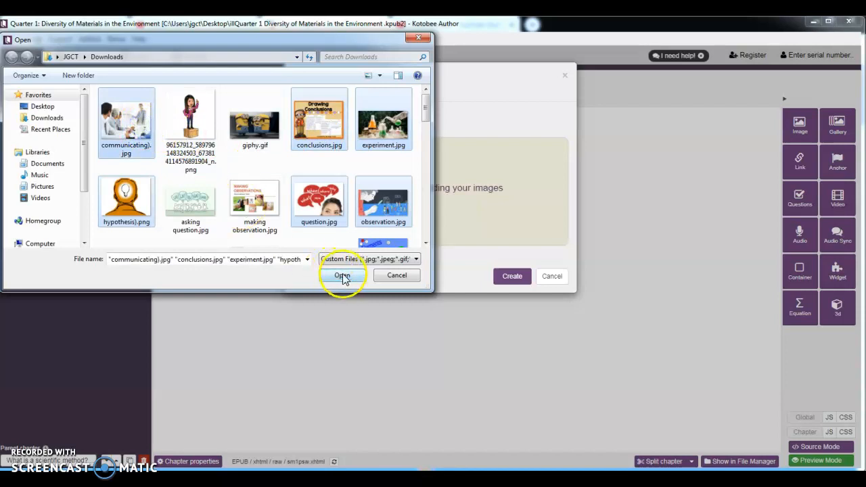
pyautogui.click(342, 276)
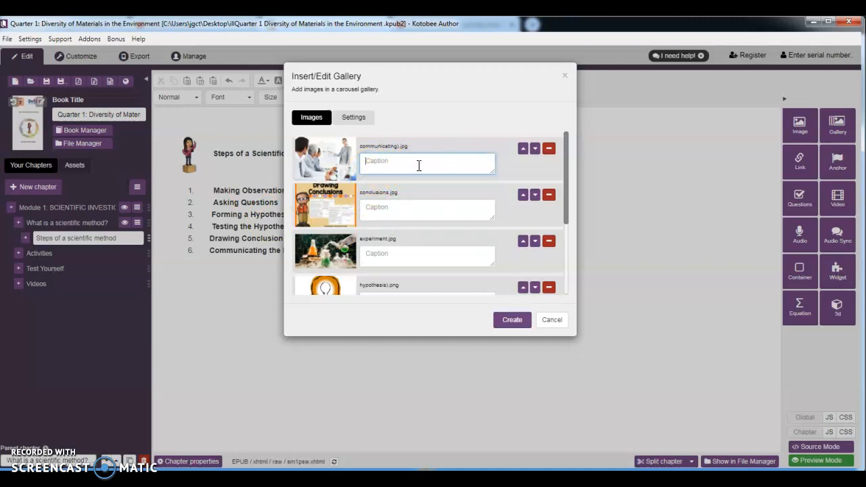
# Step: Caption gallery images 'Communicating the Results', 'Drawing Conclusions' and 'Testing the Hypothesis'
pyautogui.write('Communicating the Results')
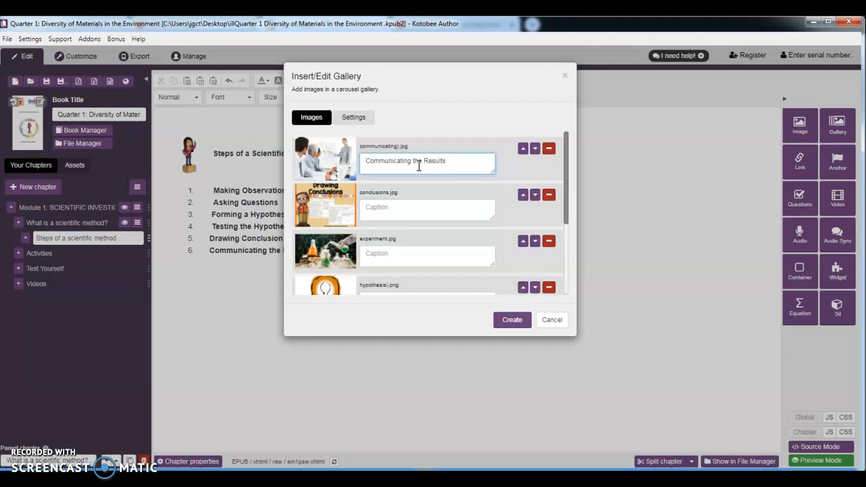
pyautogui.write('D')
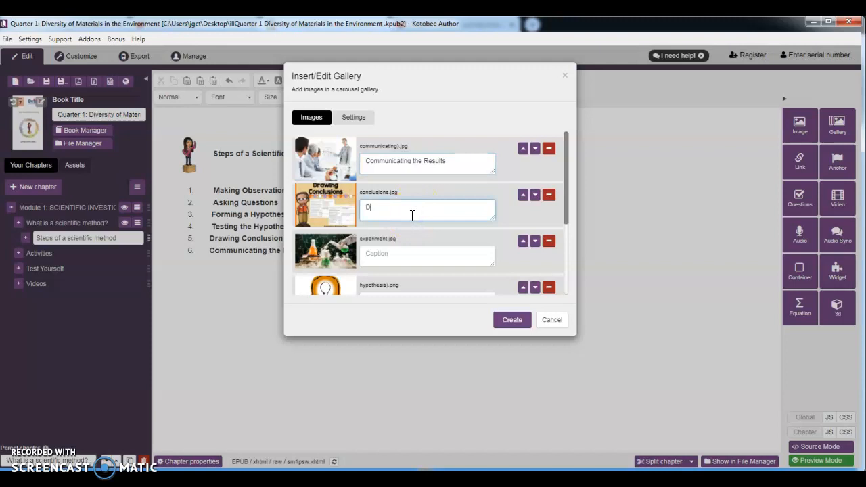
pyautogui.write('rawing C')
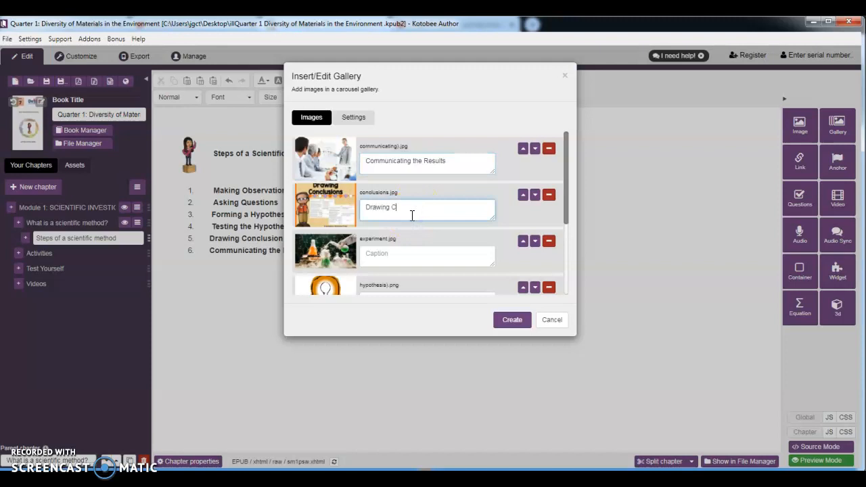
pyautogui.write('onclus')
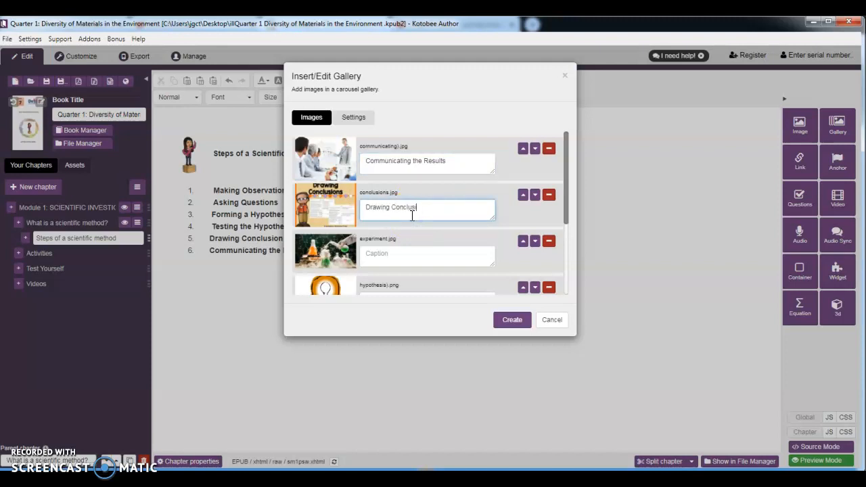
pyautogui.moveTo(401, 253)
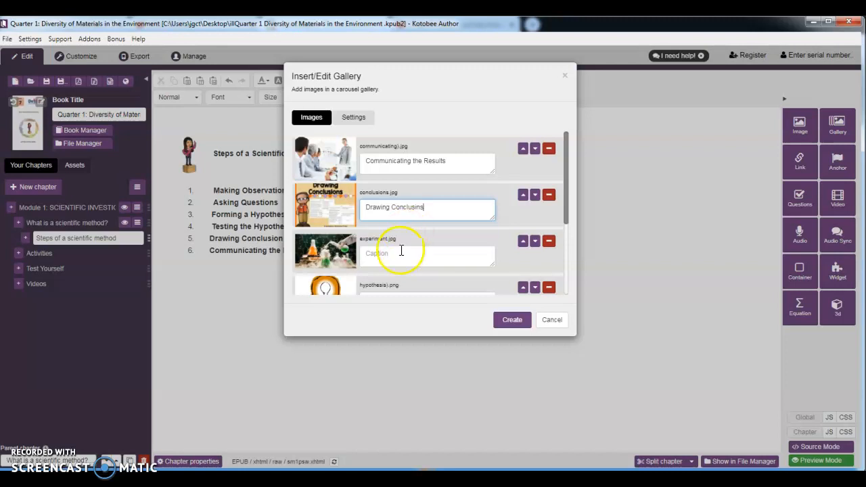
pyautogui.write('Tes')
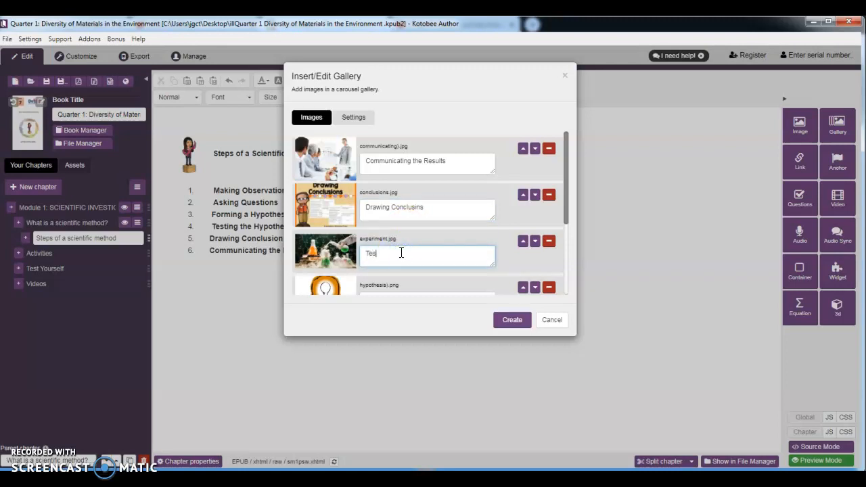
pyautogui.write('Testing t')
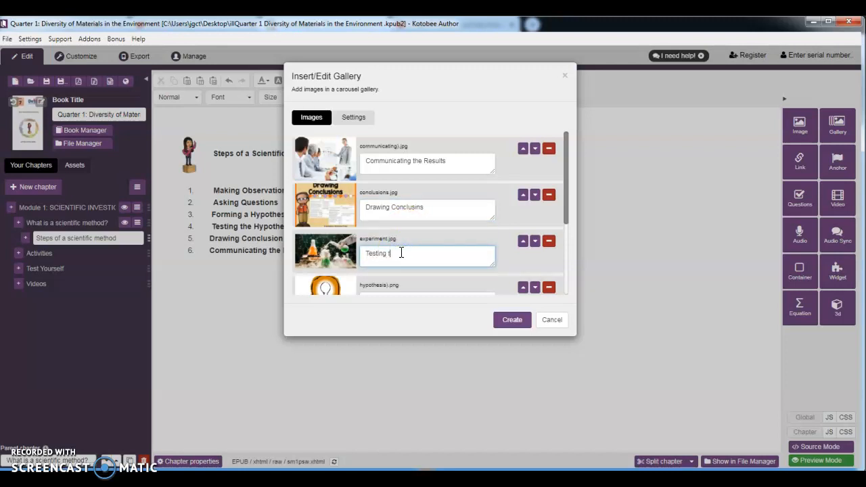
pyautogui.write('he Hypothesis')
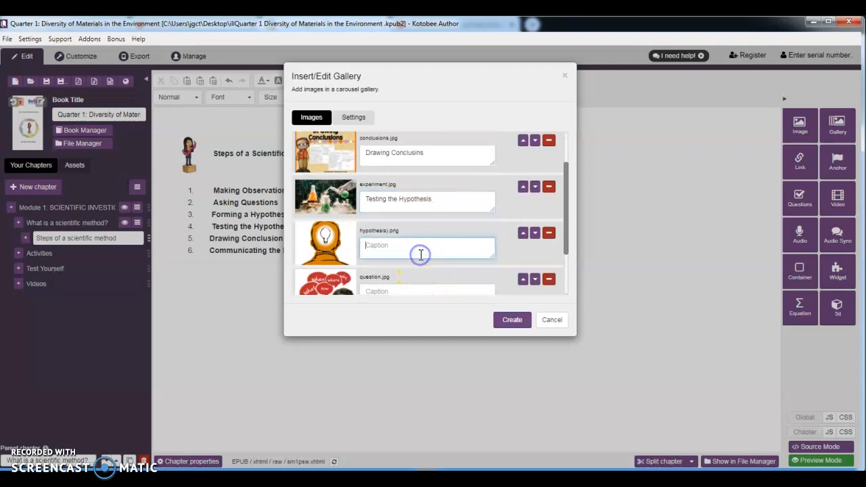
# Step: Caption the remaining images 'Formulating the Hypothesis', 'Asking Questions' and 'Making Observations'
pyautogui.write('Form')
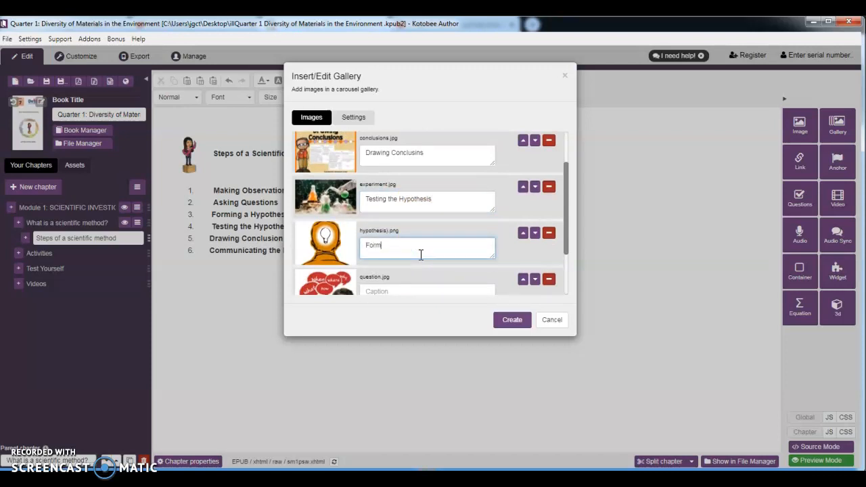
pyautogui.write('Formulating')
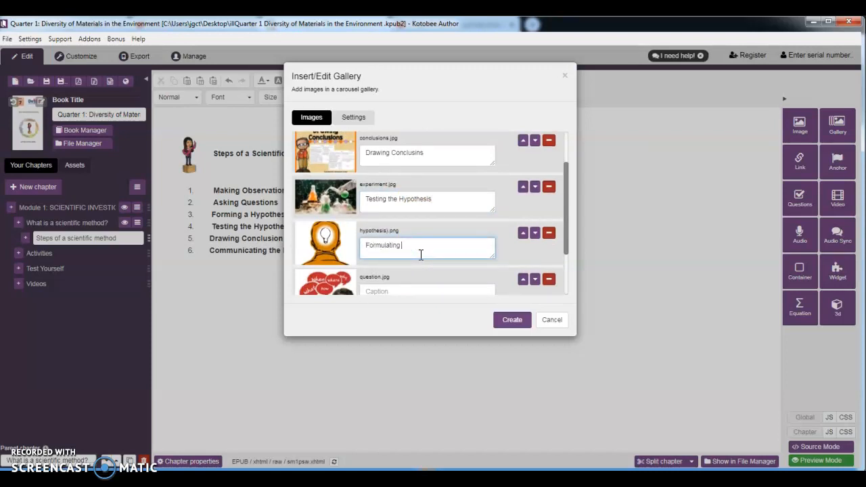
pyautogui.write('the Hypothesis')
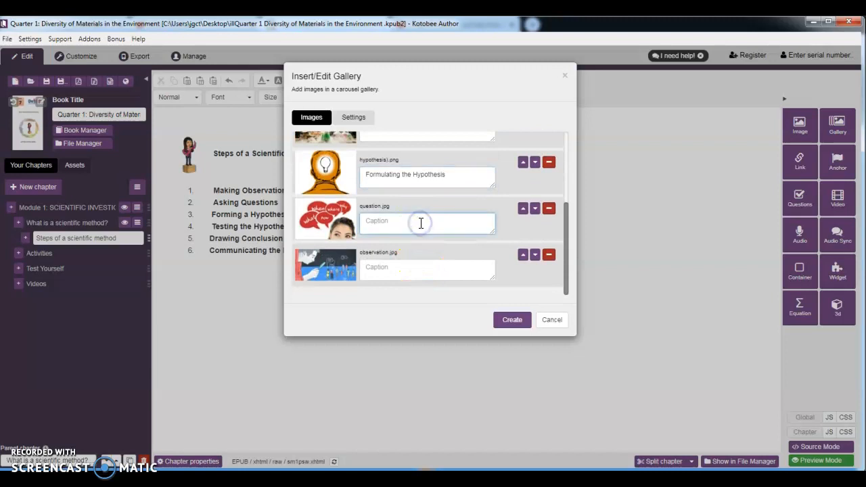
pyautogui.write('AS')
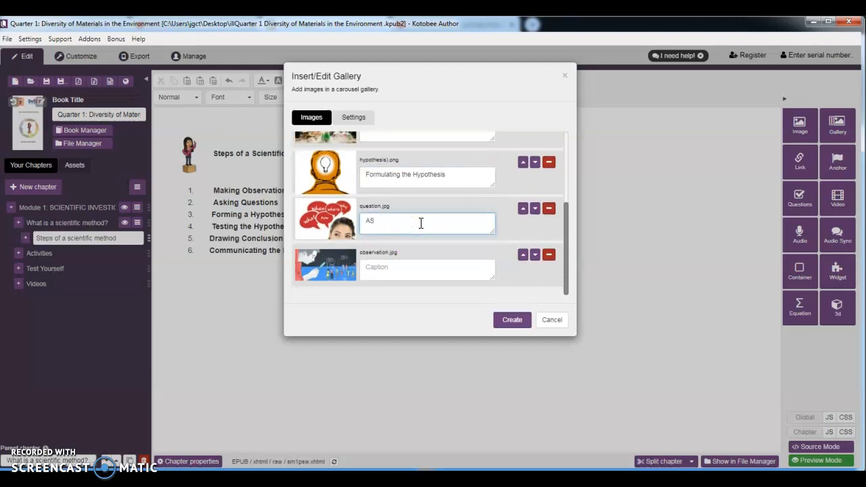
pyautogui.write('Asking Questions')
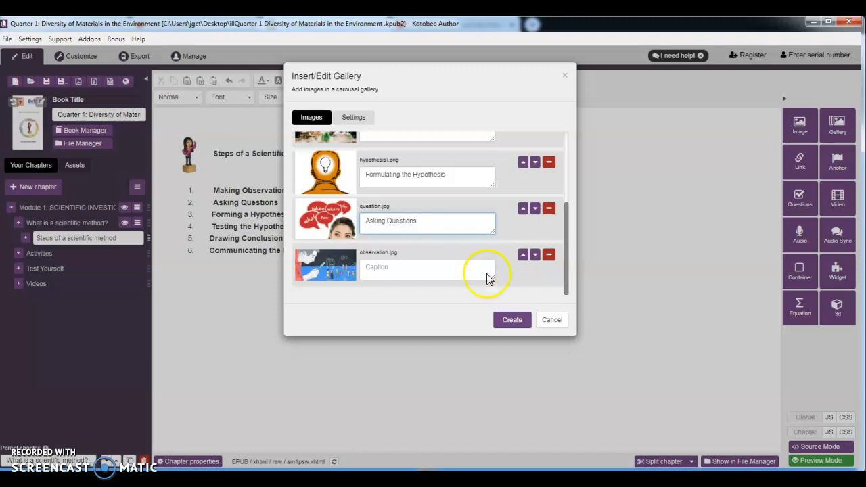
pyautogui.click(427, 267)
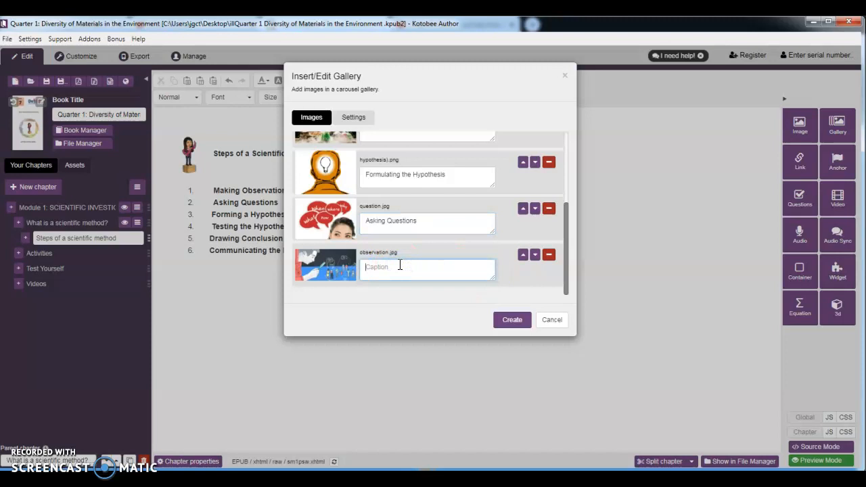
pyautogui.write('Making')
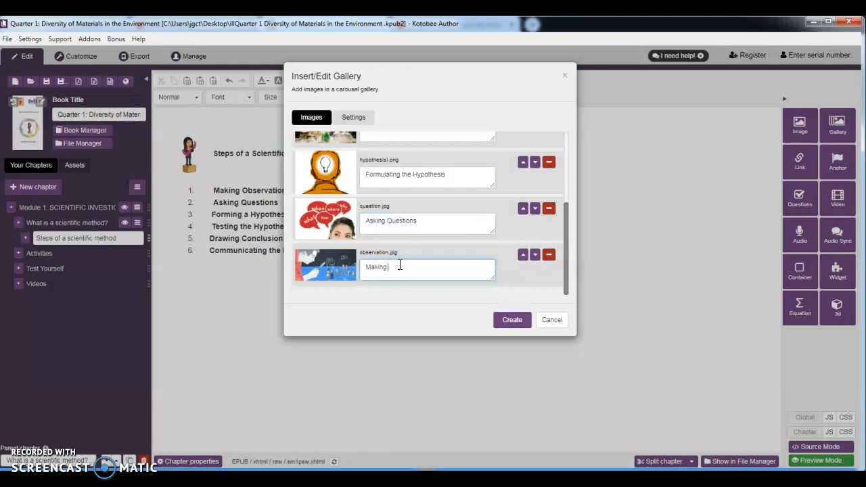
pyautogui.write('Observation')
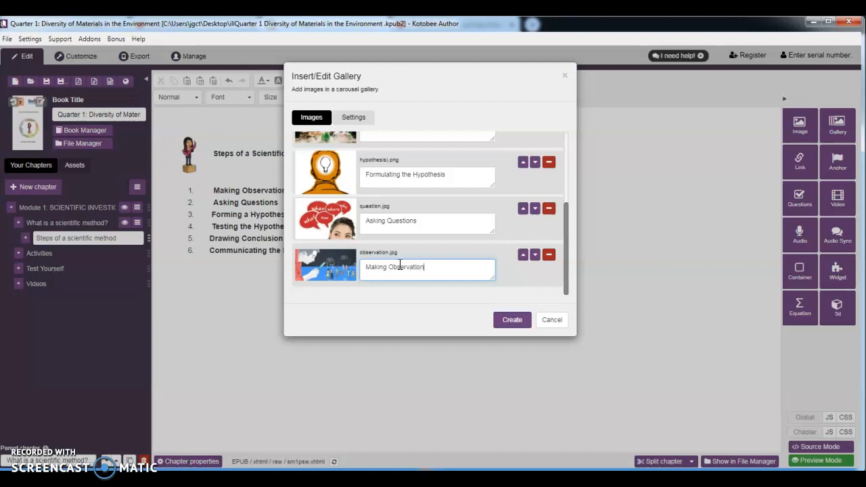
pyautogui.write('s')
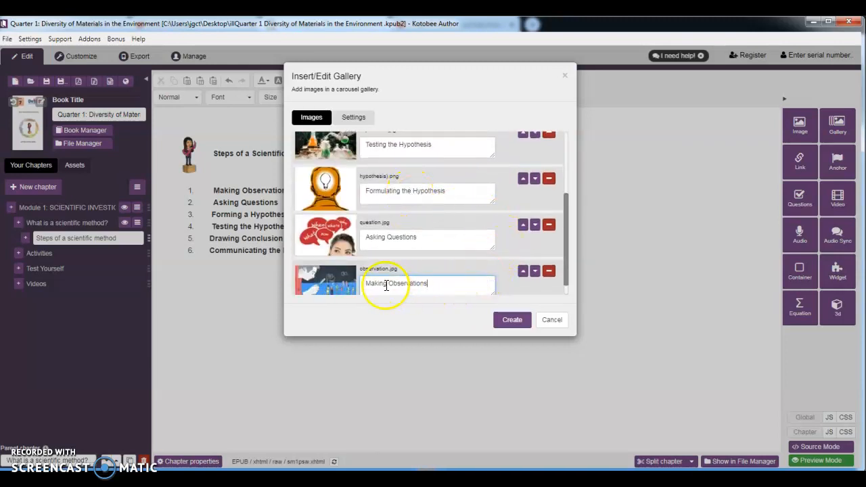
pyautogui.click(354, 117)
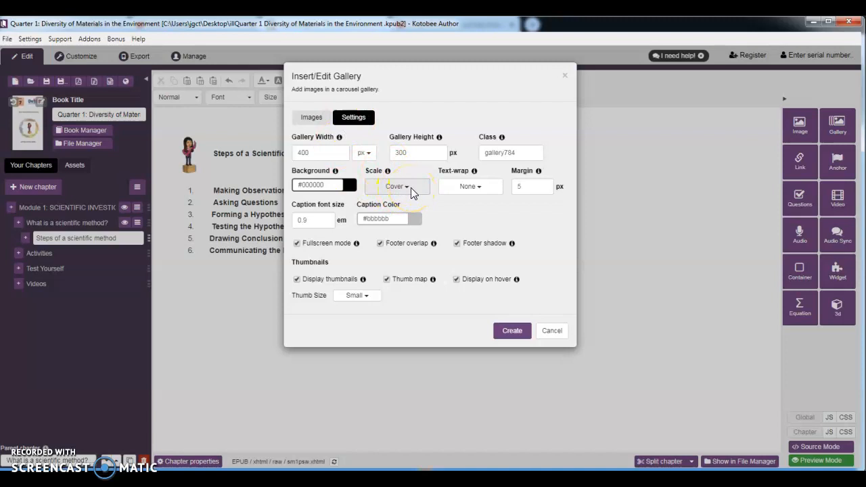
# Step: Set the gallery's image scale to Contain and insert it below the step list
pyautogui.click(397, 186)
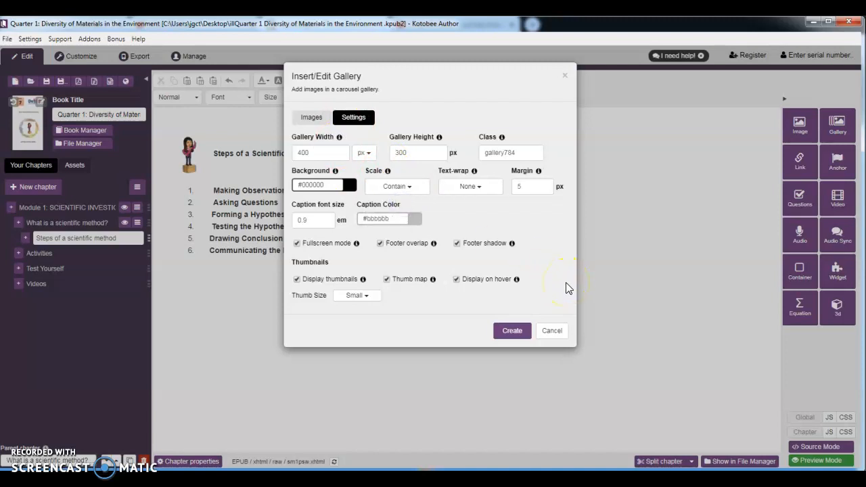
pyautogui.moveTo(548, 310)
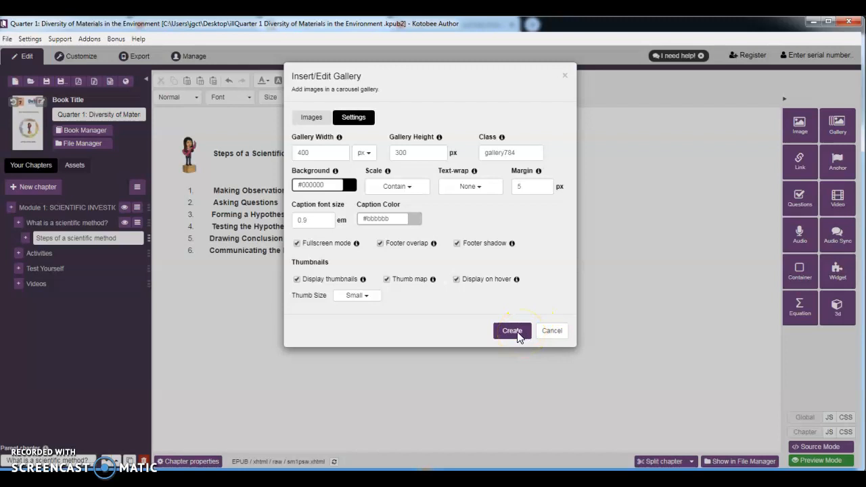
pyautogui.click(513, 331)
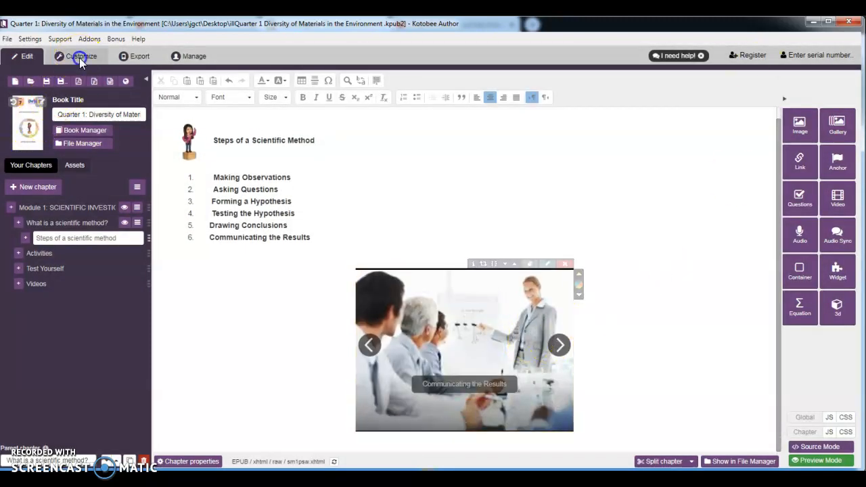
pyautogui.click(82, 57)
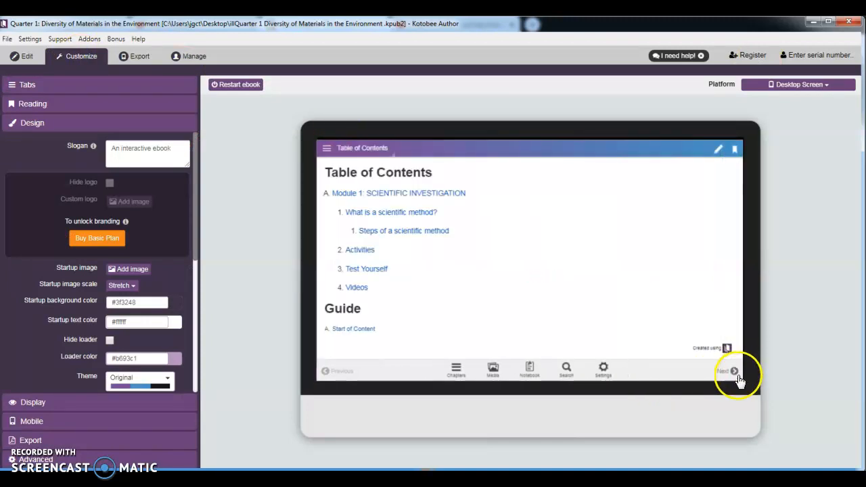
pyautogui.click(728, 370)
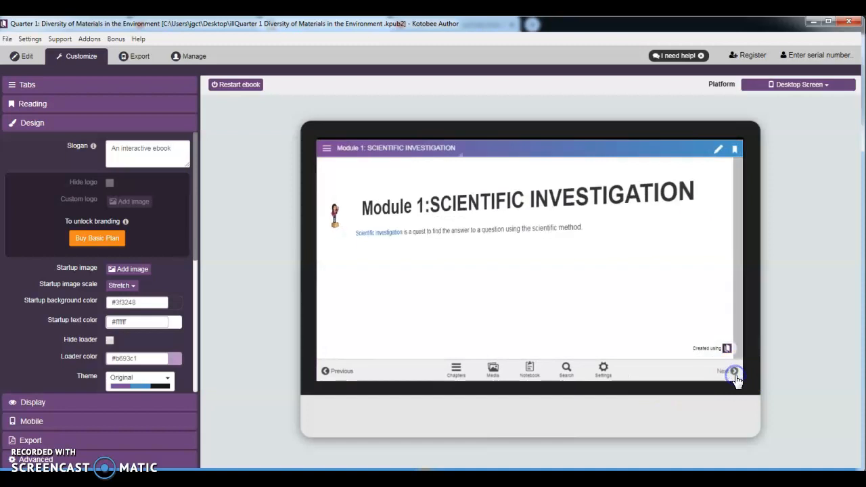
pyautogui.click(724, 371)
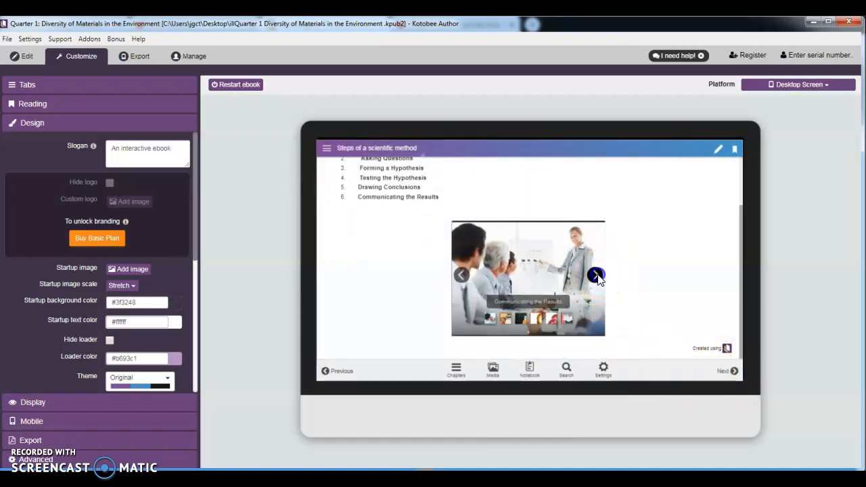
pyautogui.click(596, 275)
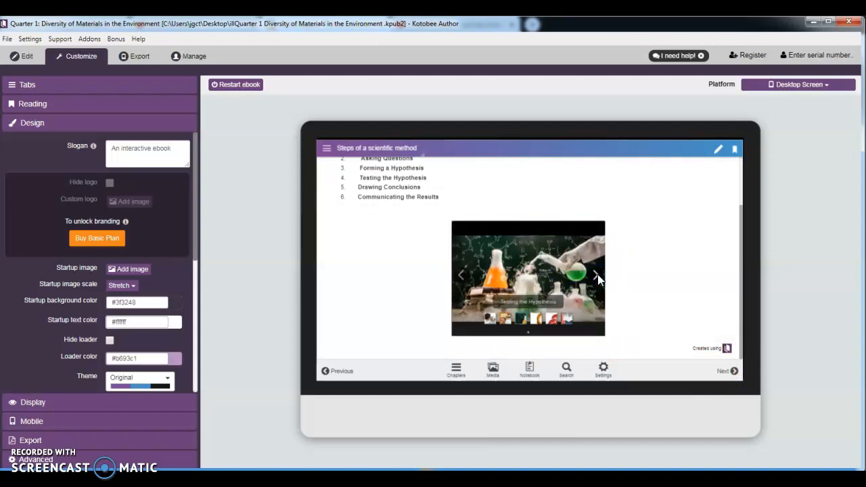
pyautogui.click(596, 275)
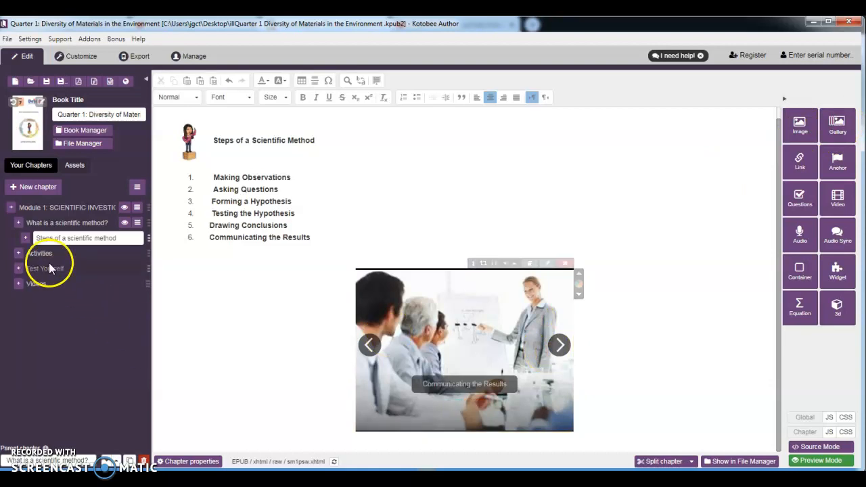
# Step: Open the Activities chapter and type the heading 'Activities:' at the top
pyautogui.click(41, 252)
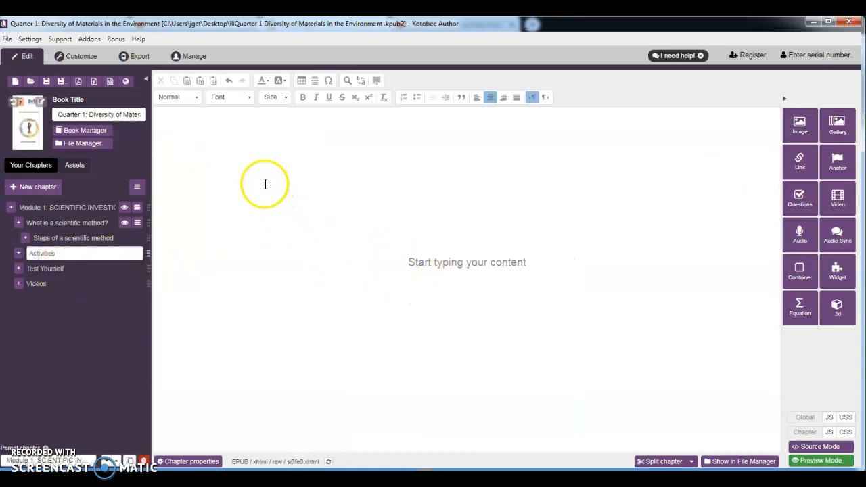
pyautogui.moveTo(235, 149)
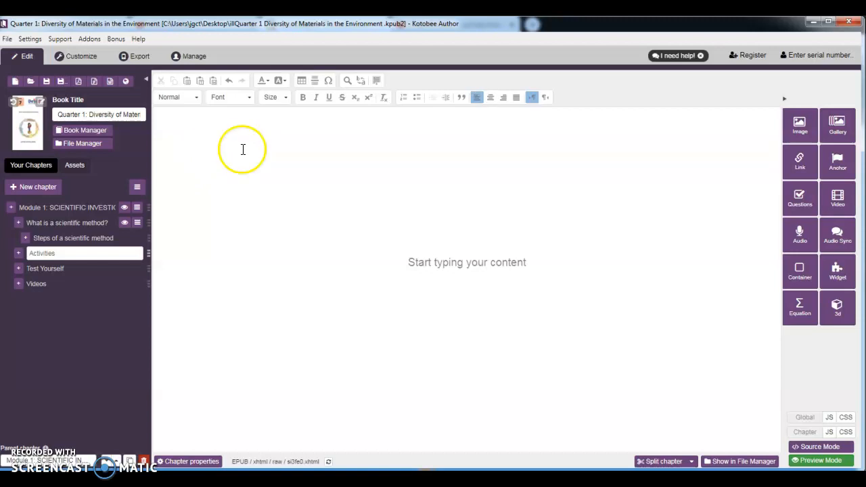
pyautogui.moveTo(195, 156)
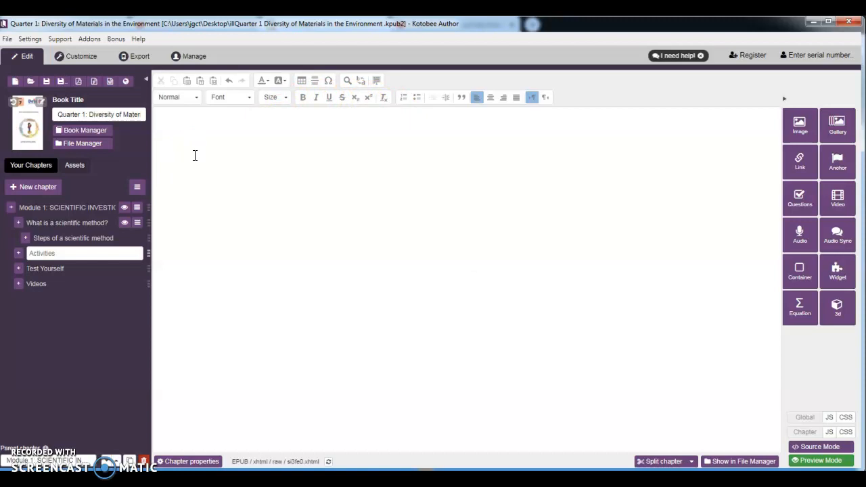
pyautogui.write('ACt')
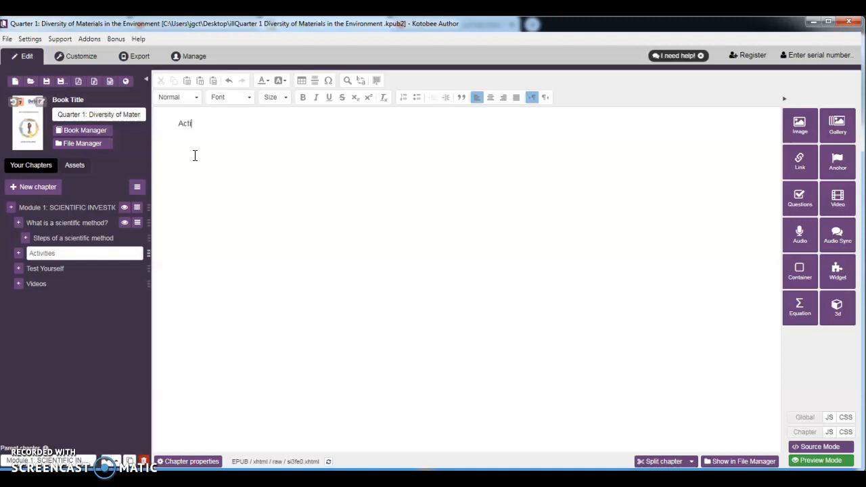
pyautogui.write('vities')
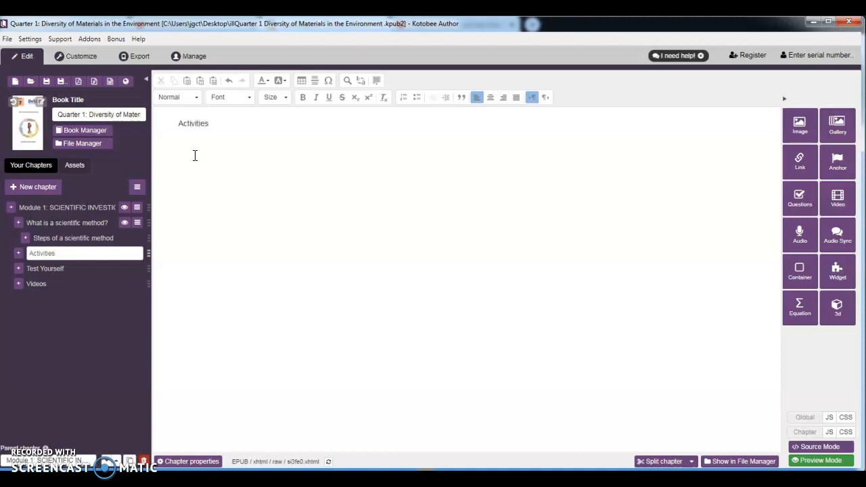
pyautogui.write(':')
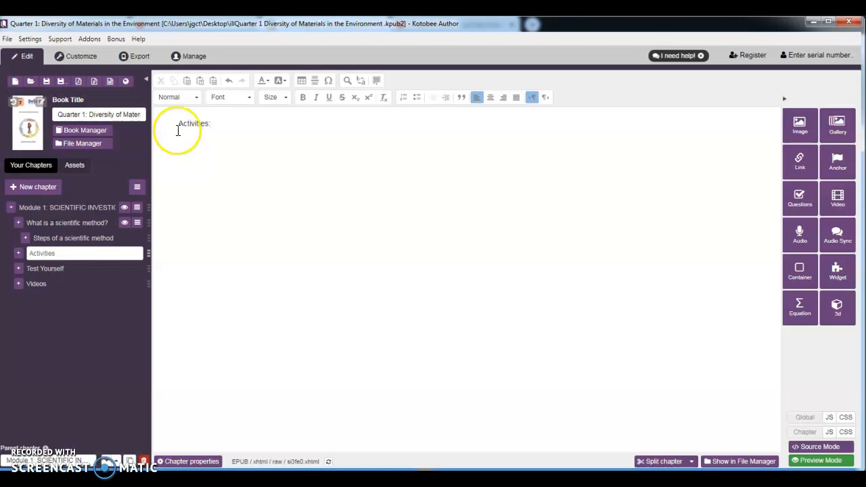
pyautogui.moveTo(575, 136)
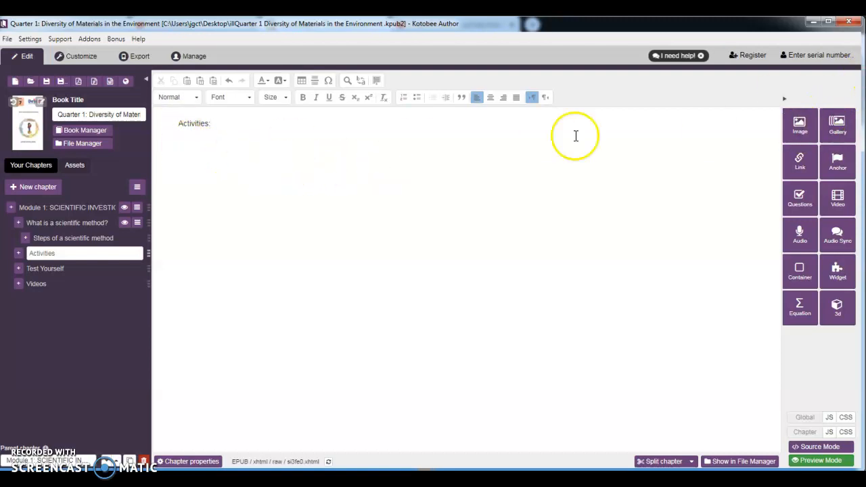
# Step: Insert the avatar PNG at 85 by 70 px with Push left text-wrap
pyautogui.click(800, 125)
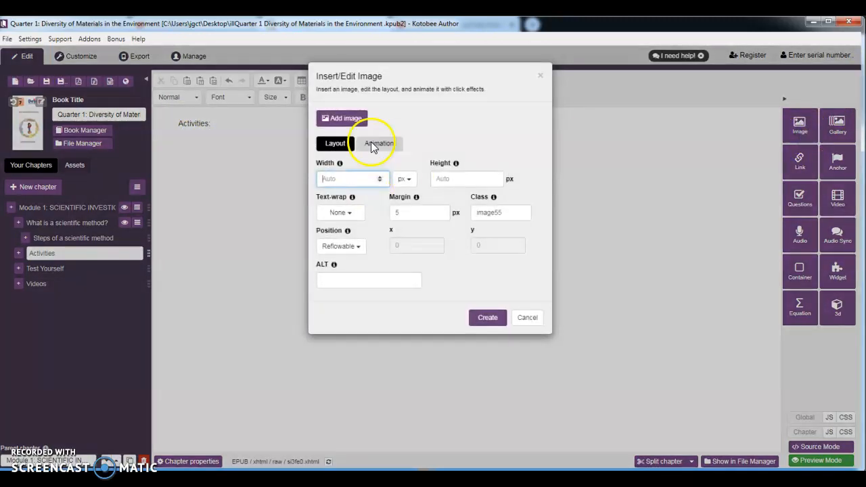
pyautogui.click(342, 117)
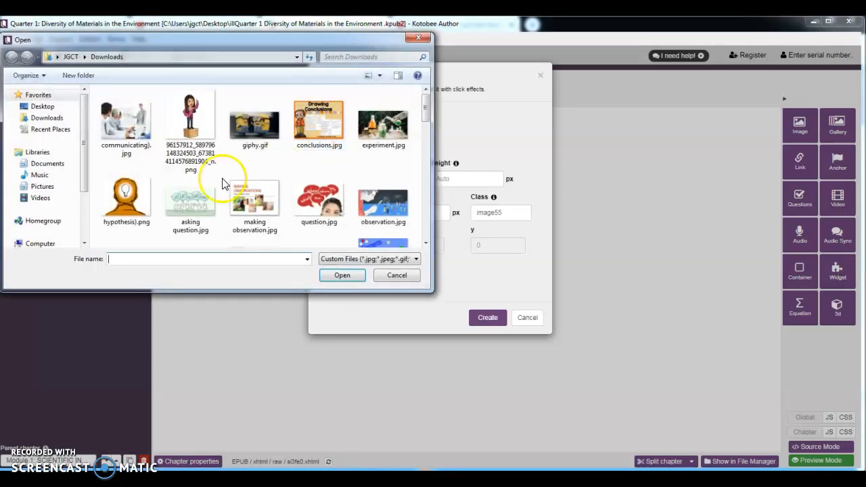
pyautogui.click(190, 119)
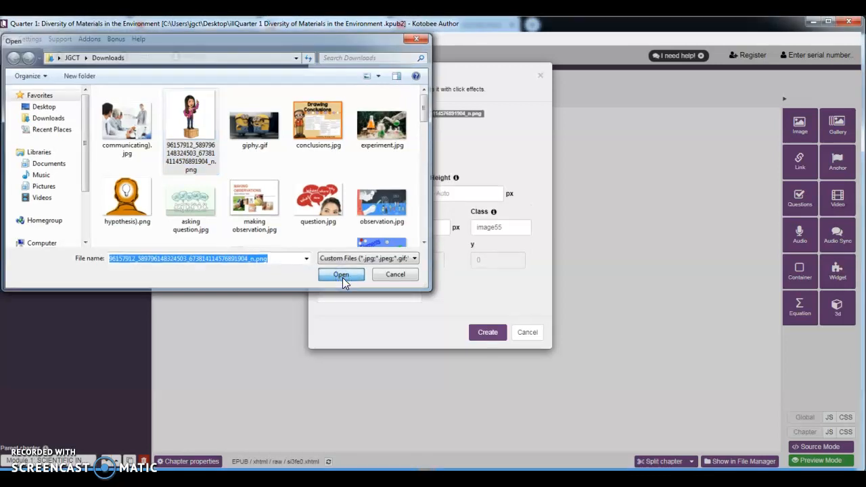
pyautogui.click(342, 274)
pyautogui.write('8')
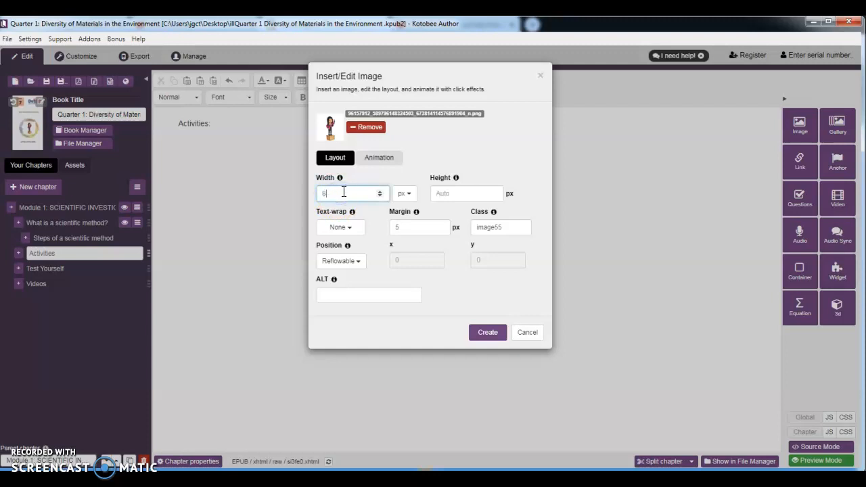
pyautogui.write('5')
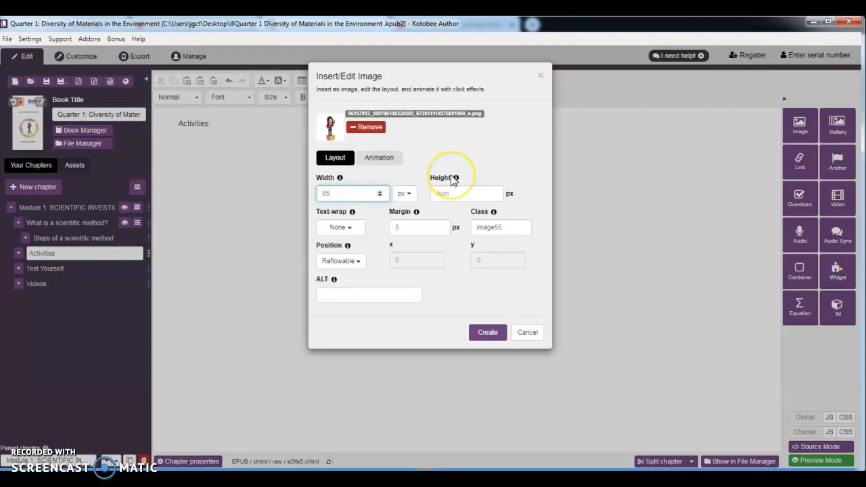
pyautogui.click(464, 193)
pyautogui.write('7')
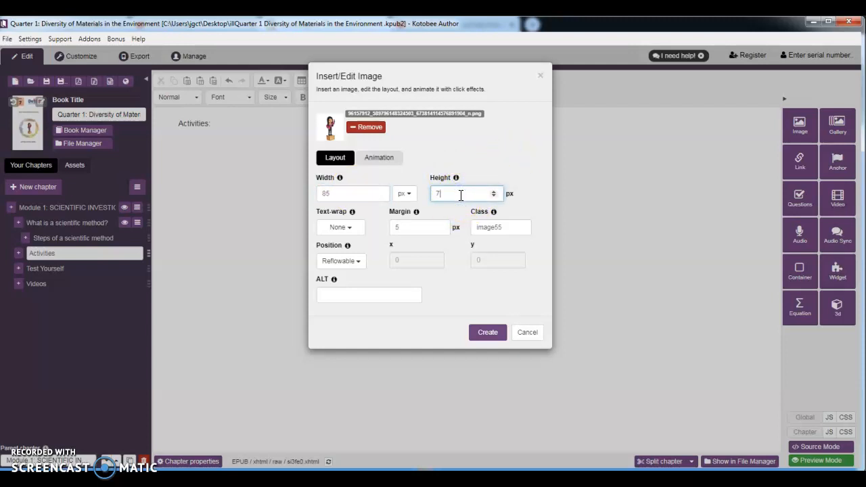
pyautogui.write('0')
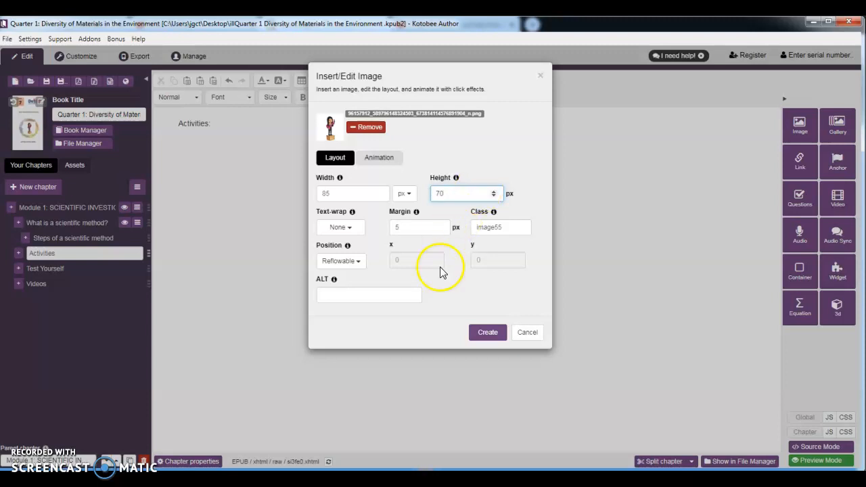
pyautogui.click(340, 227)
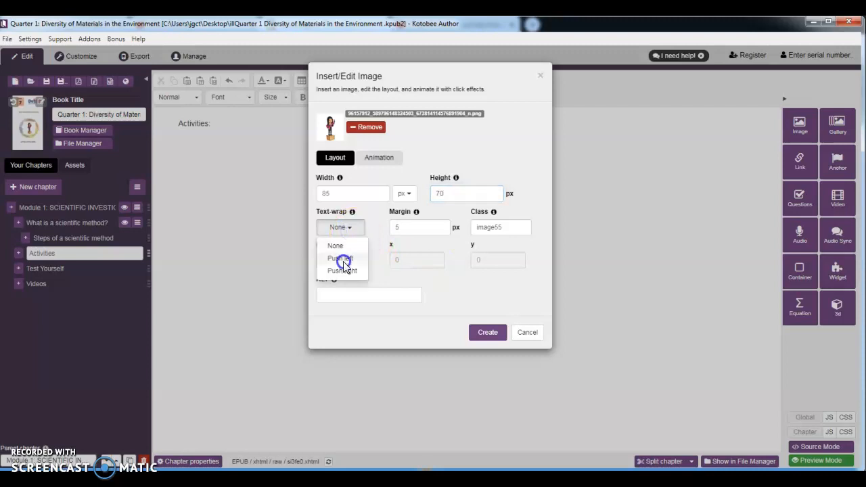
pyautogui.click(488, 332)
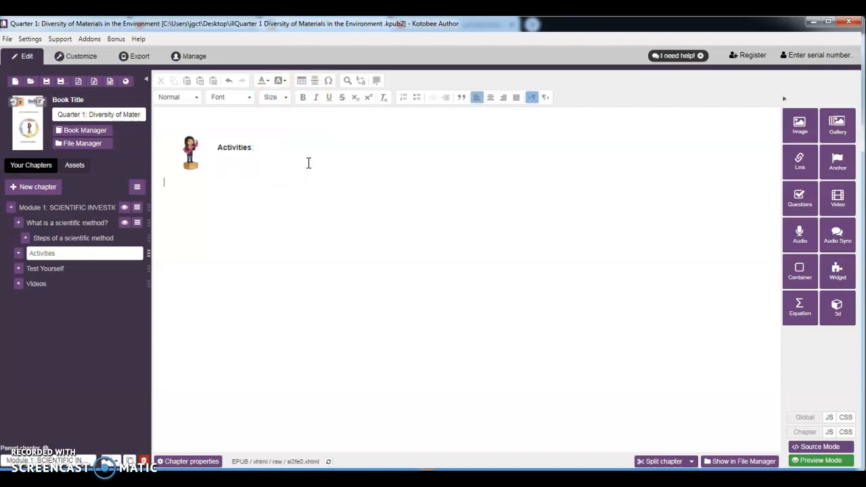
# Step: Type the line 'A. Memory Game' below the Activities heading
pyautogui.write('A.')
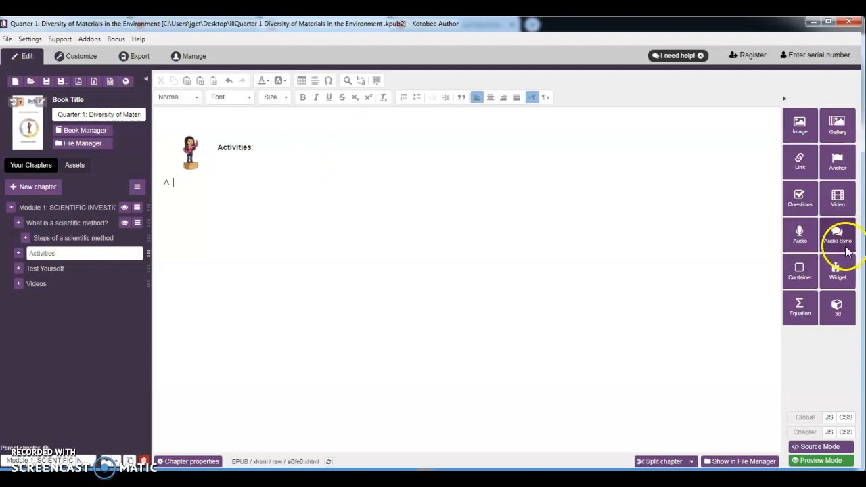
pyautogui.write('M')
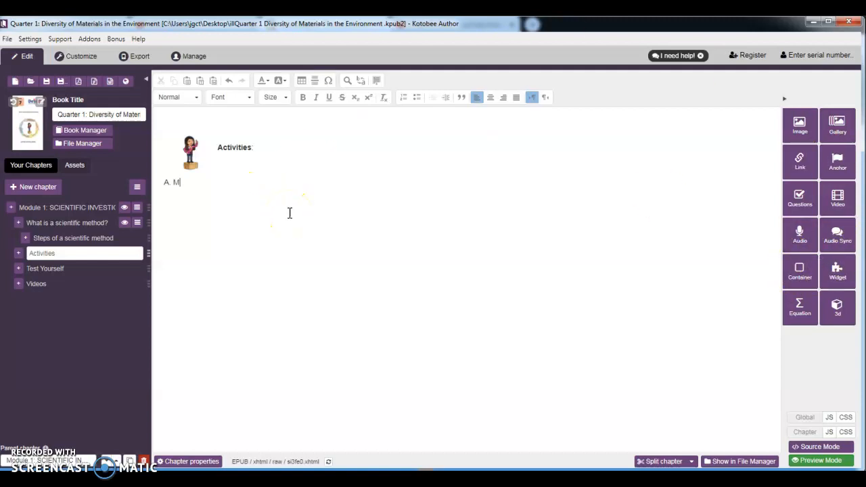
pyautogui.write('emory')
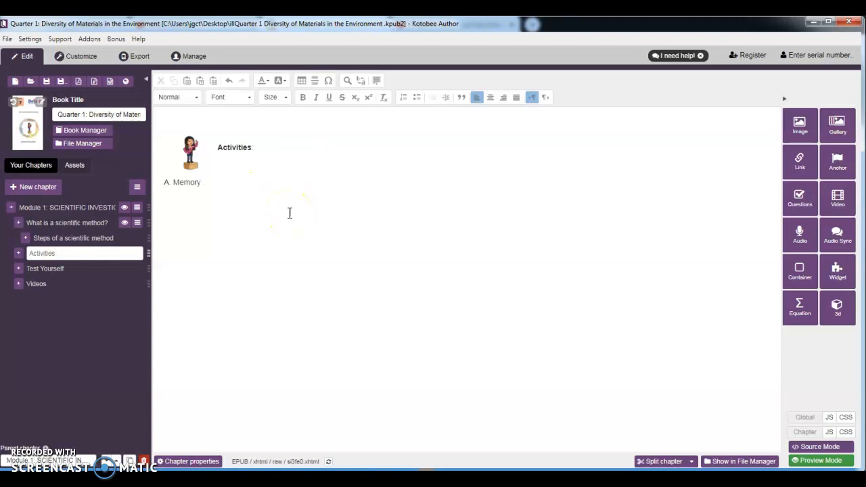
pyautogui.write('Game')
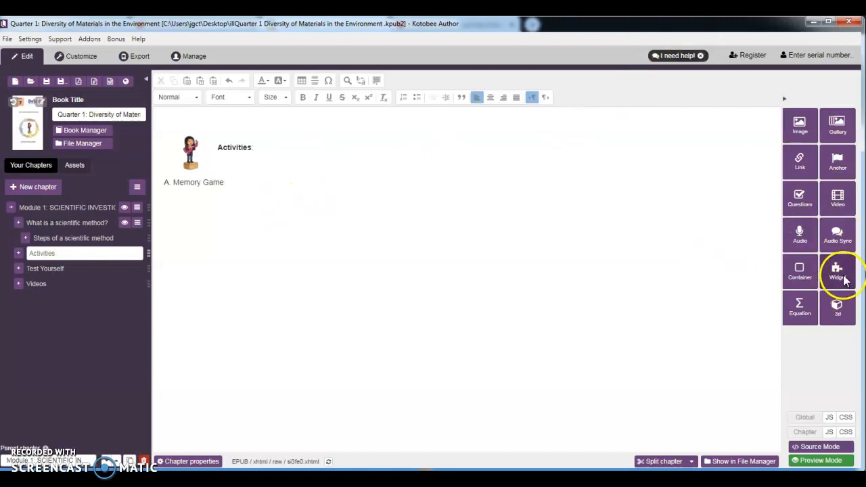
pyautogui.click(839, 271)
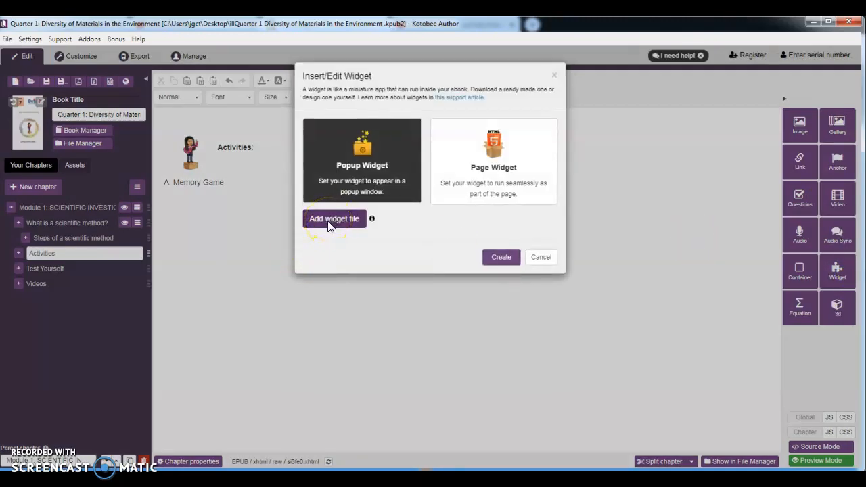
# Step: Insert a popup widget from widget.zip below 'A. Memory Game'
pyautogui.click(333, 219)
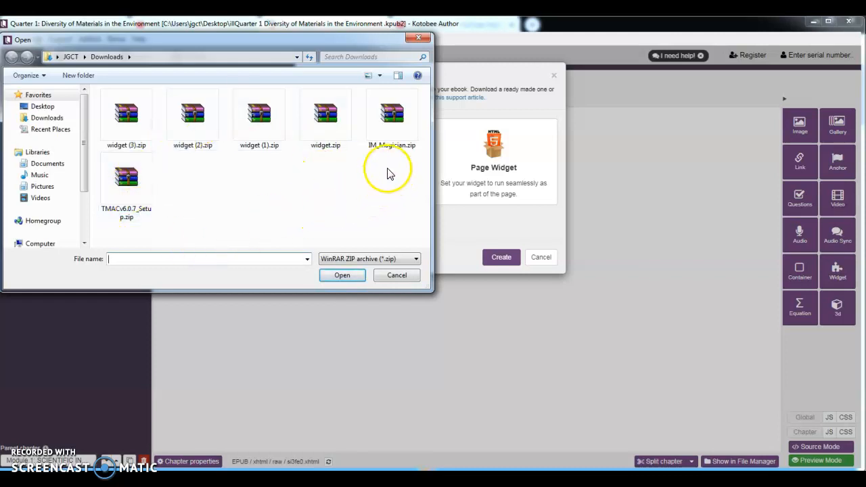
pyautogui.click(326, 118)
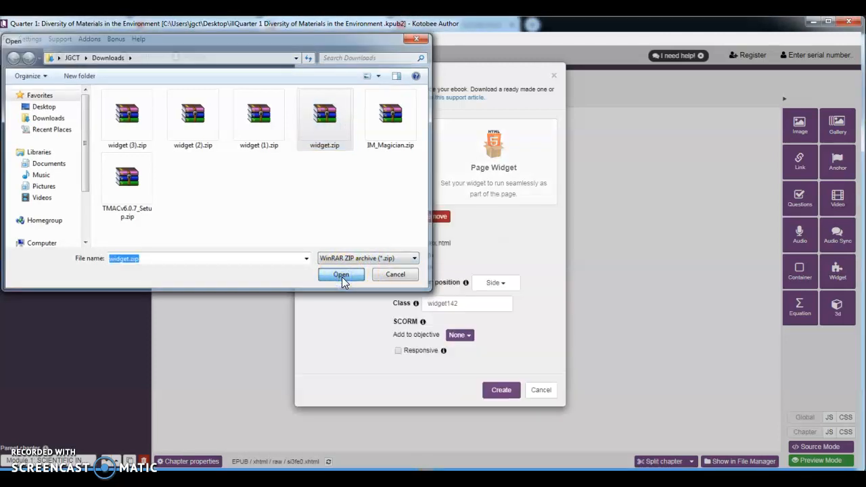
pyautogui.moveTo(393, 258)
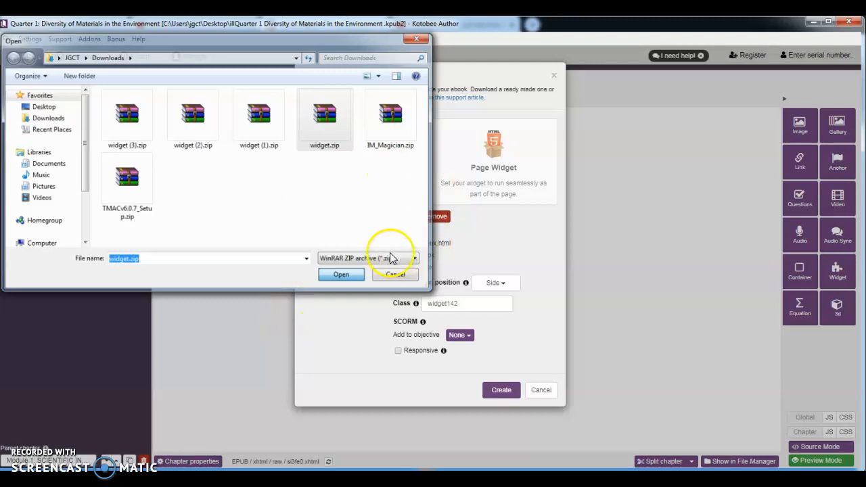
pyautogui.click(341, 274)
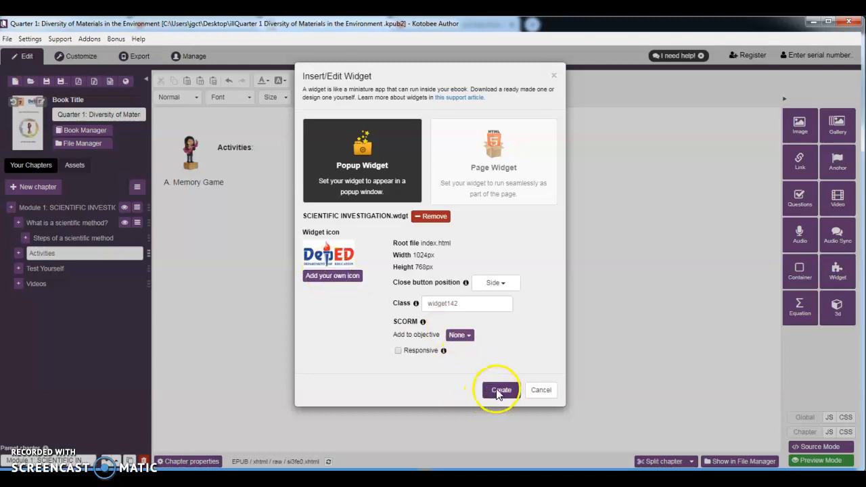
pyautogui.click(500, 389)
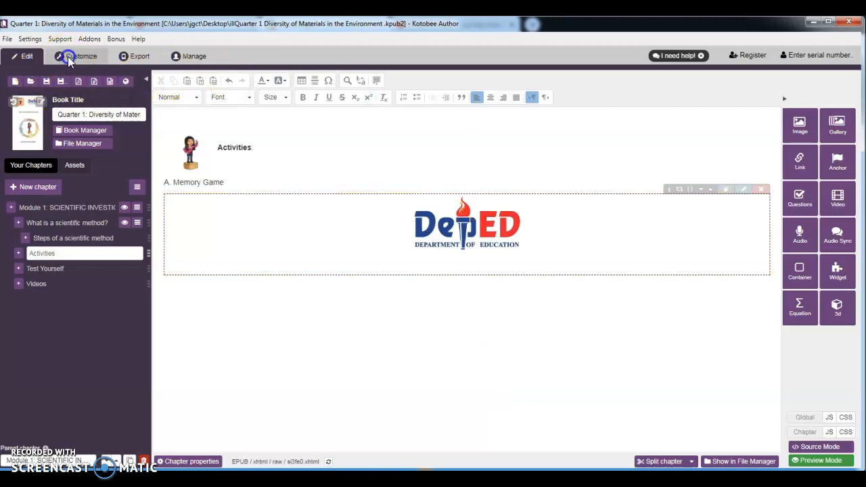
pyautogui.click(82, 56)
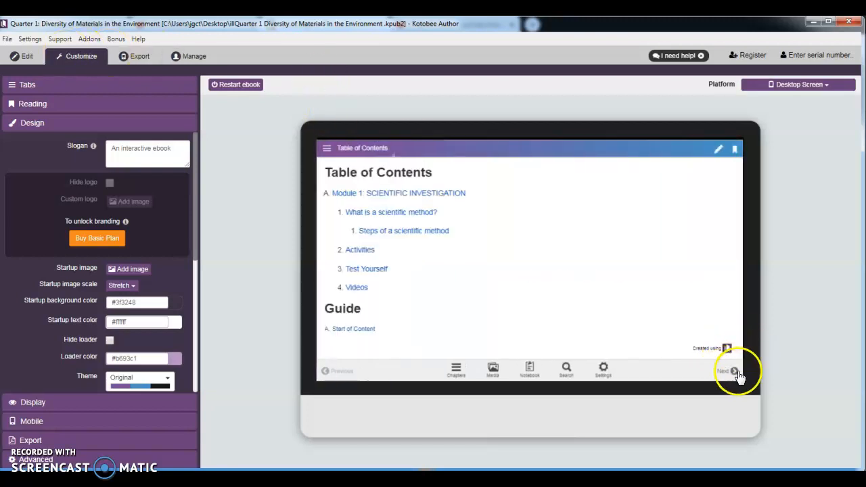
pyautogui.click(724, 371)
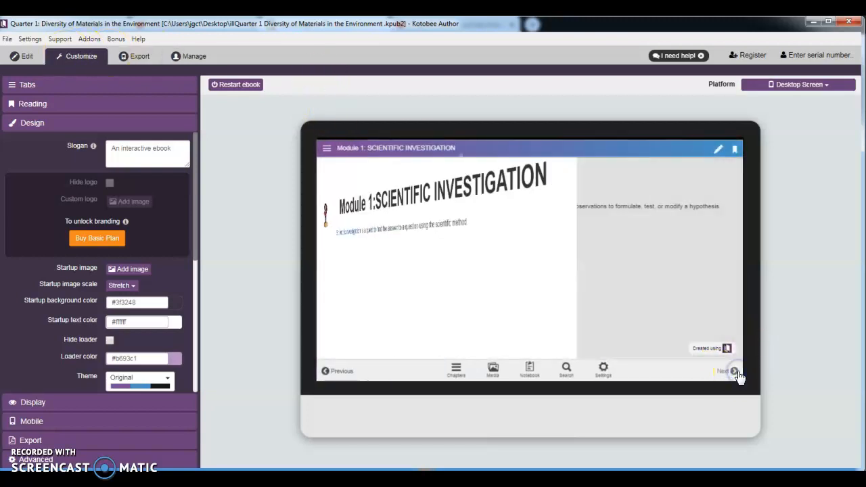
pyautogui.click(734, 371)
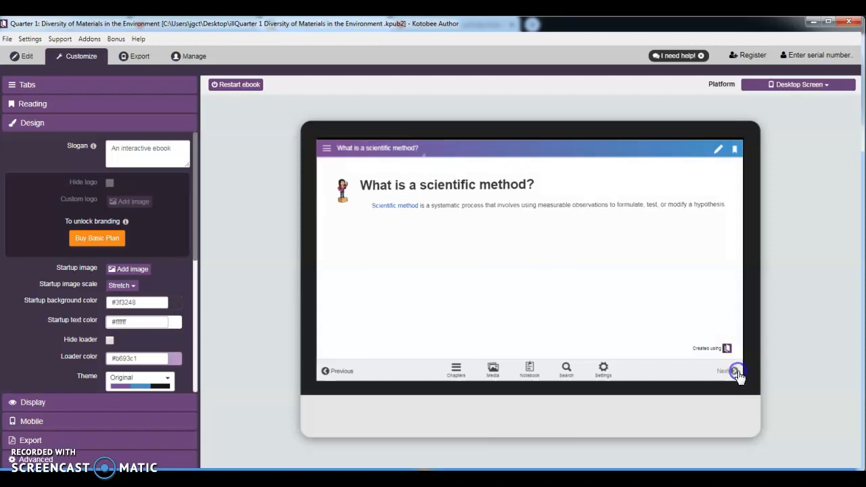
pyautogui.click(725, 371)
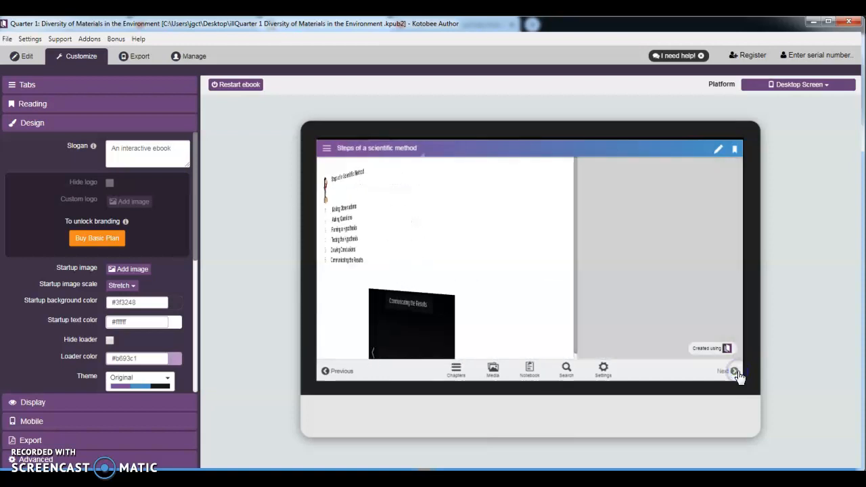
pyautogui.click(722, 371)
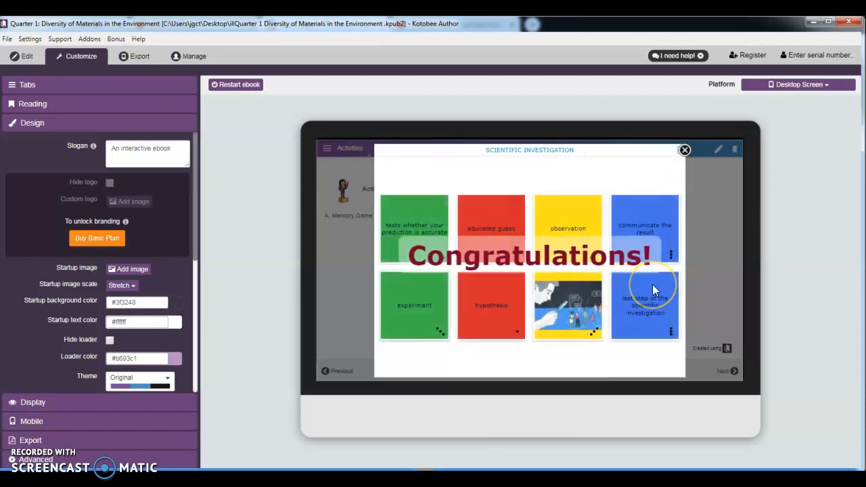
pyautogui.moveTo(427, 200)
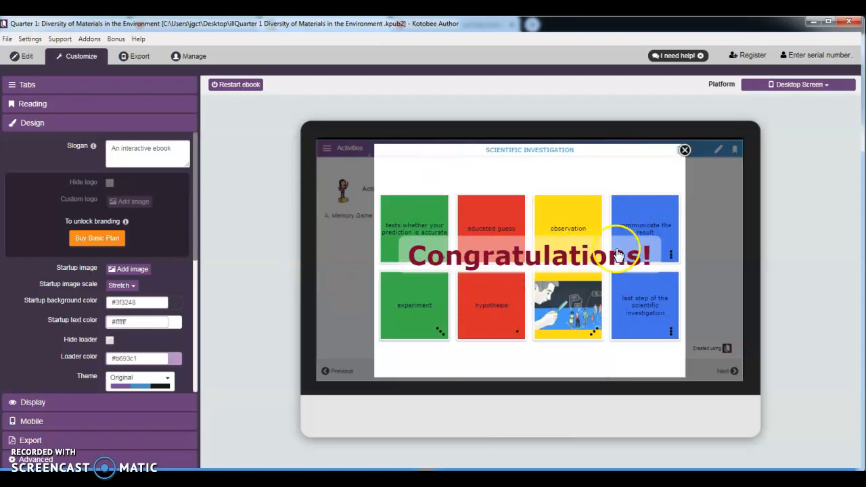
pyautogui.click(684, 150)
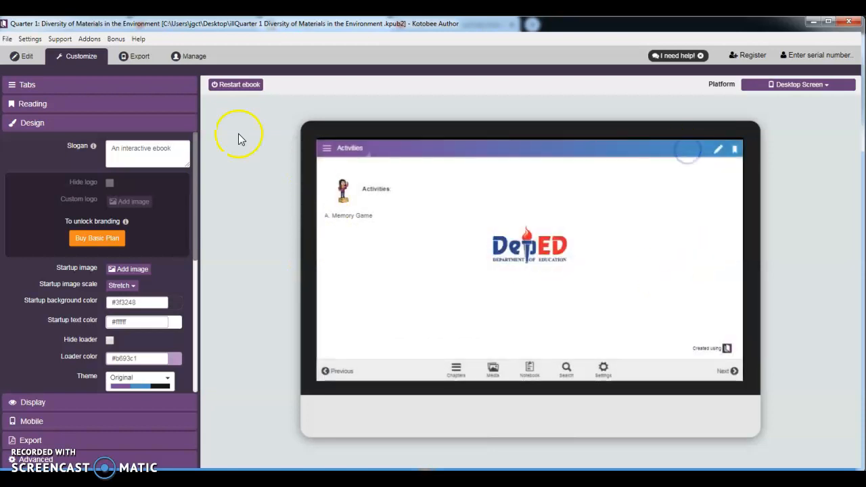
pyautogui.click(27, 57)
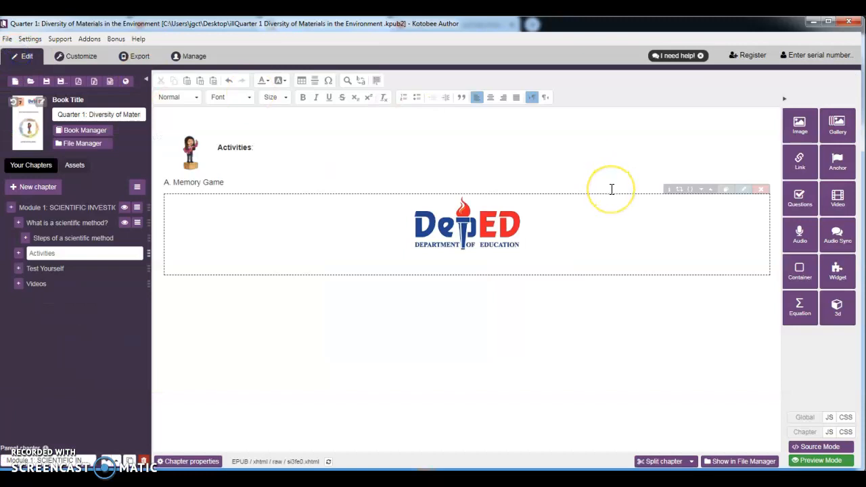